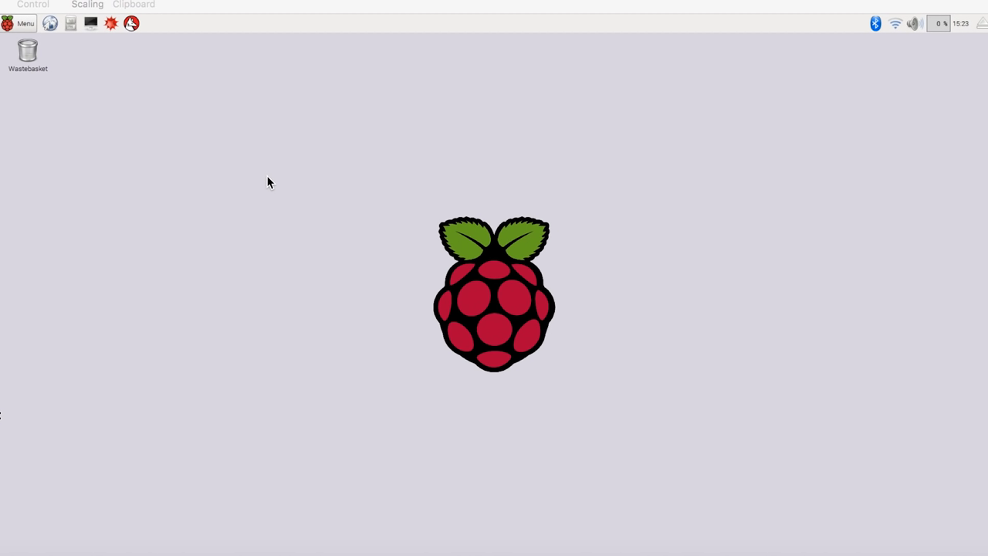
mouse_move(423, 24)
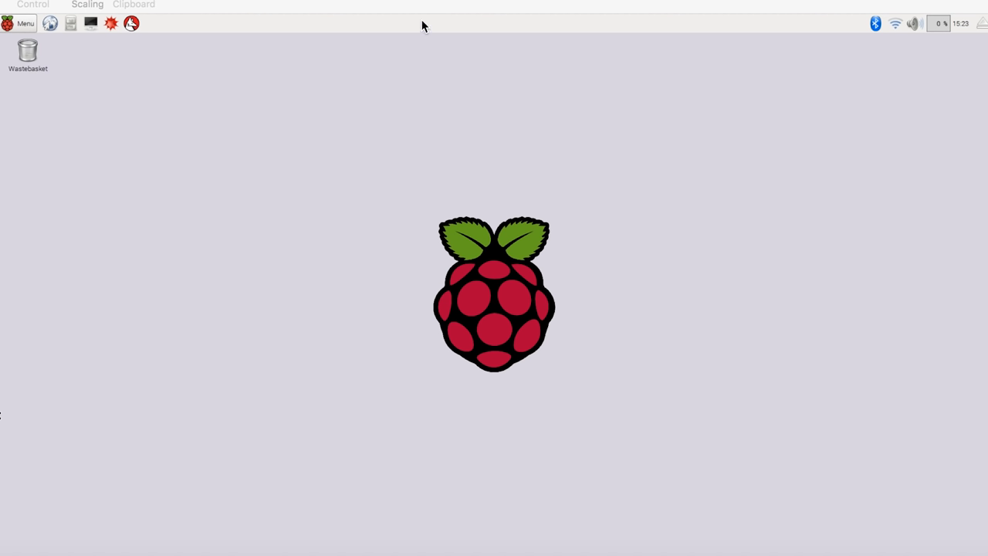
mouse_move(203, 3)
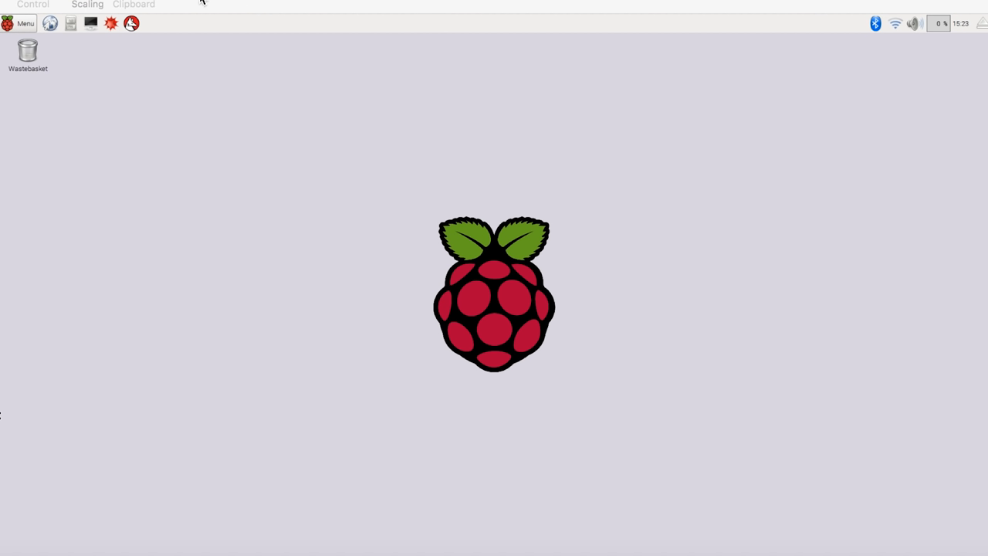
mouse_move(379, 337)
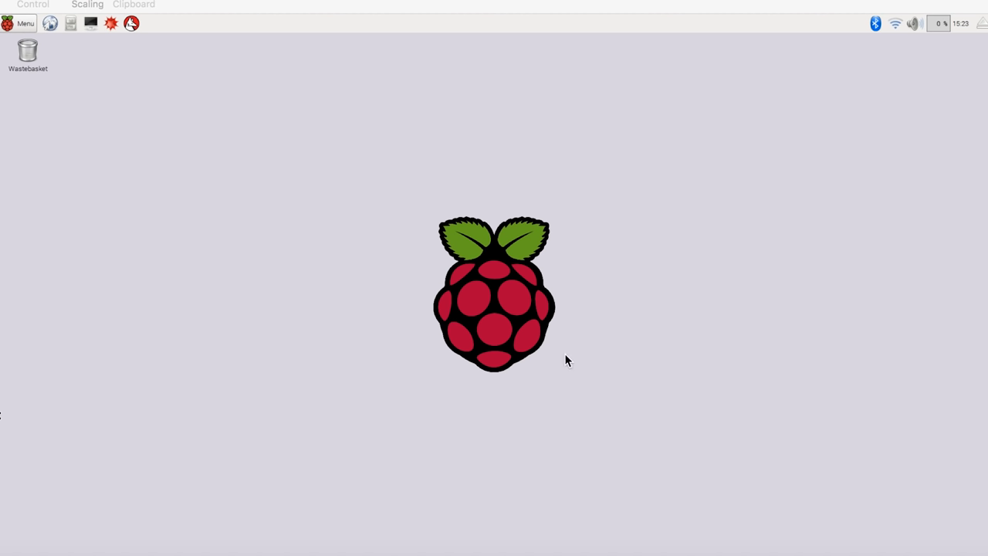
mouse_move(371, 337)
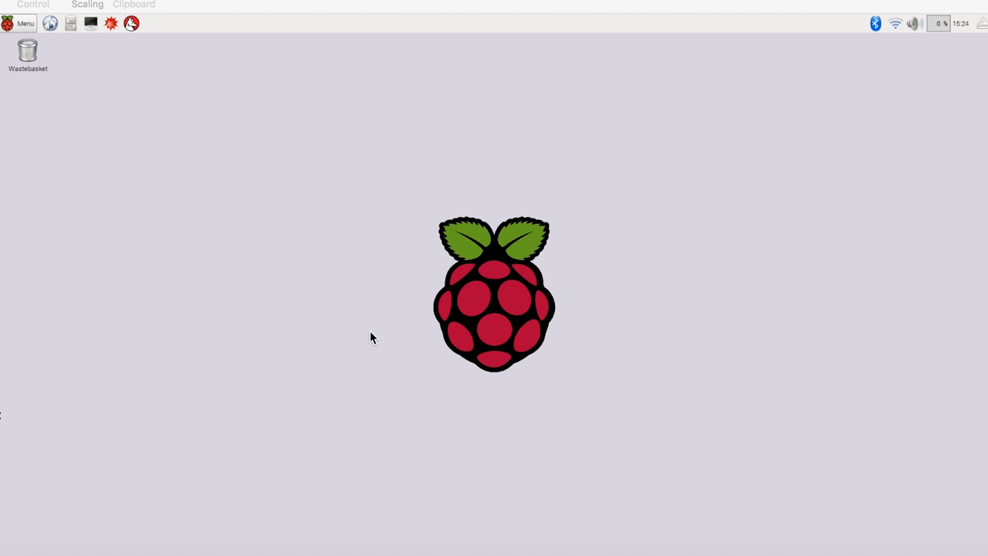
mouse_move(147, 173)
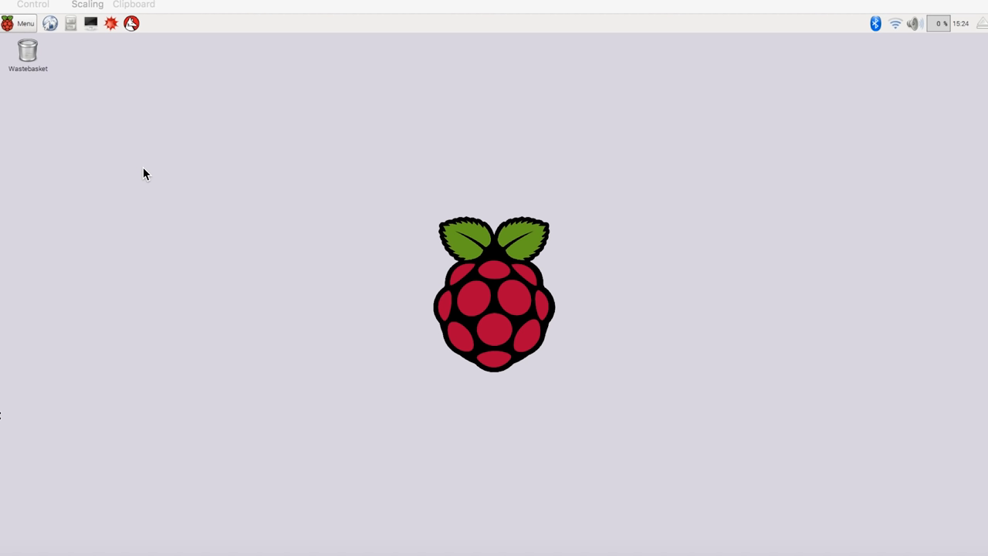
mouse_move(110, 98)
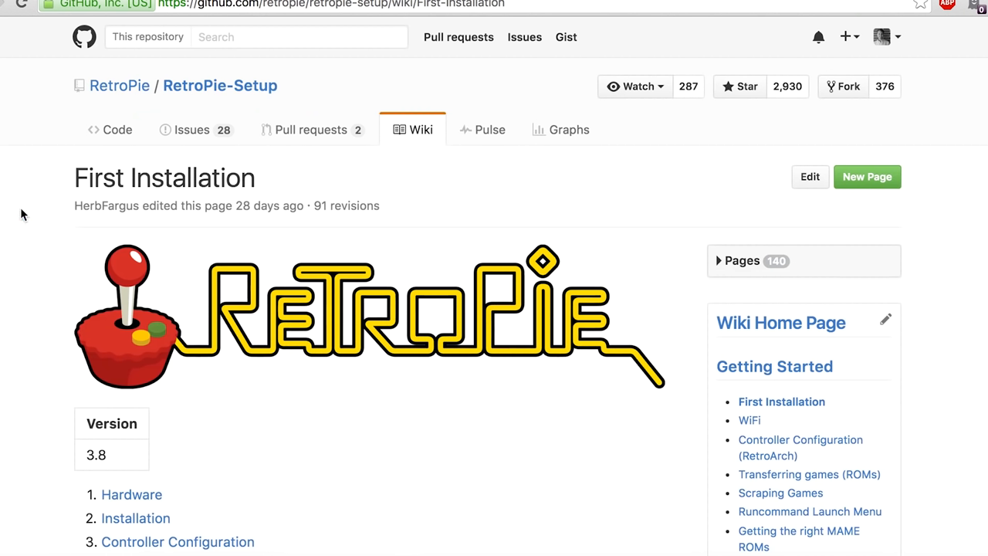
mouse_move(272, 162)
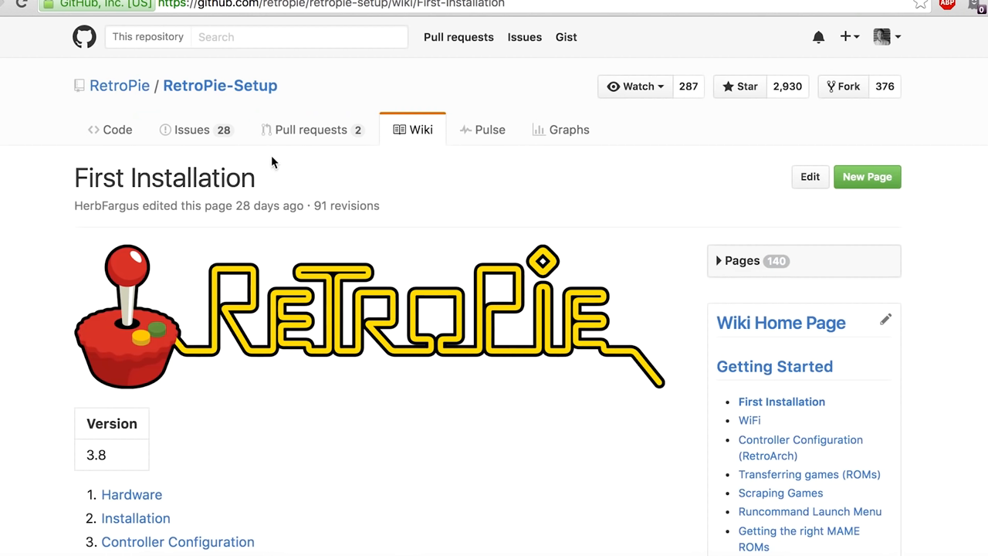
mouse_move(69, 253)
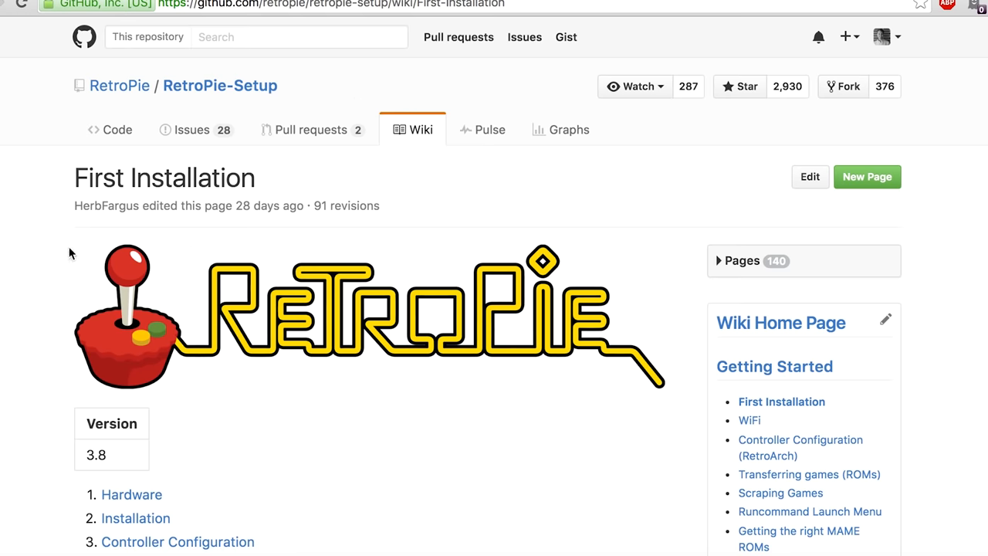
- Scroll through the RetroPie-Setup file list and the README's General Usage section
scroll(down, 3)
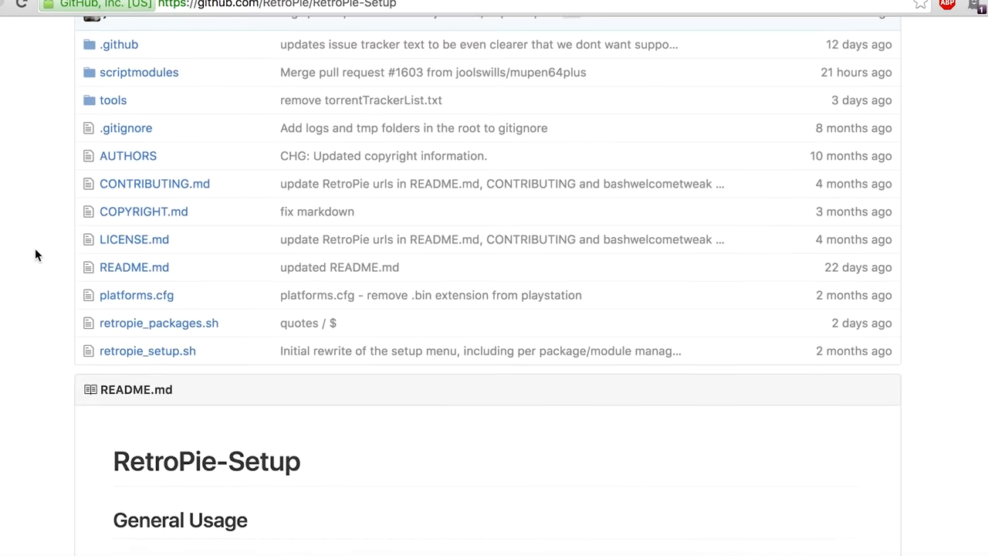
scroll(down, 3)
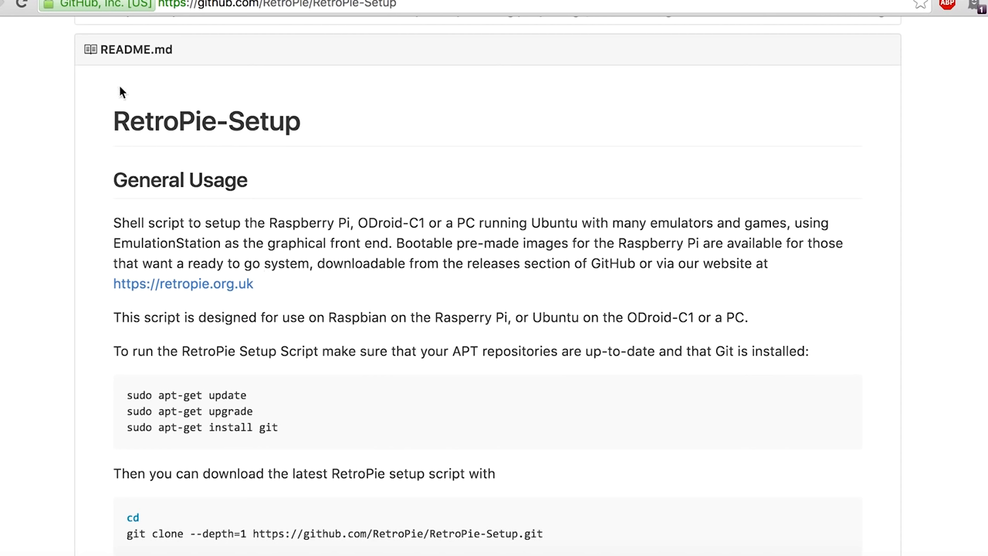
mouse_move(149, 187)
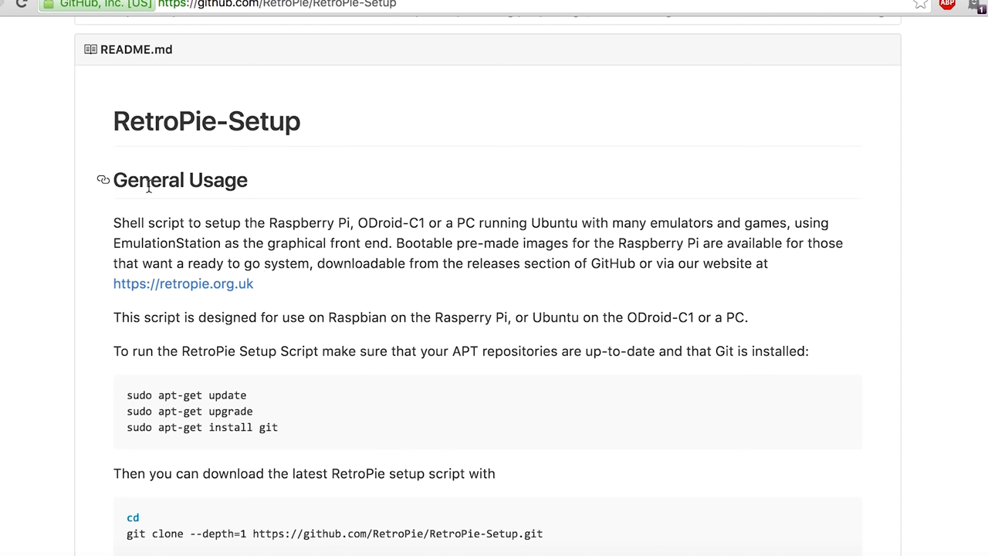
mouse_move(315, 240)
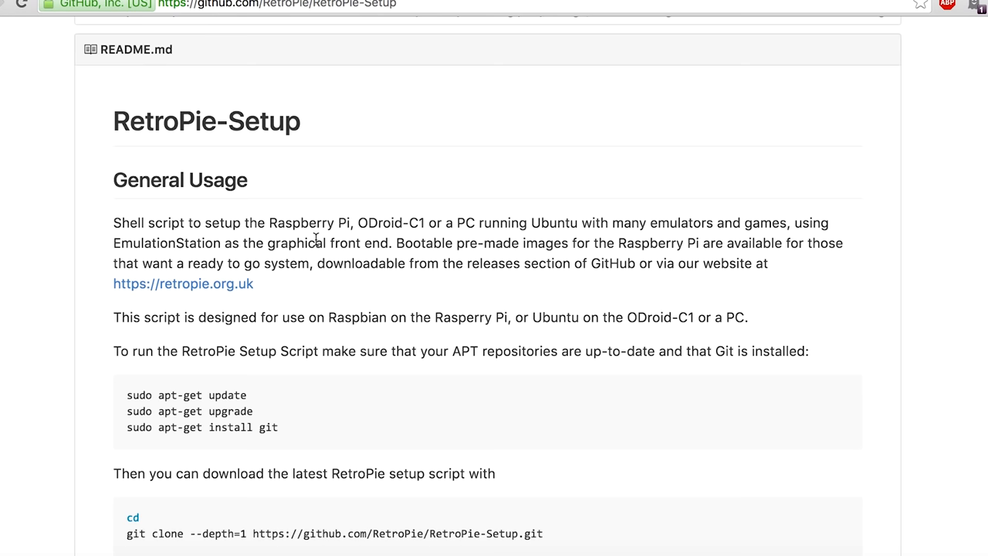
scroll(down, 3)
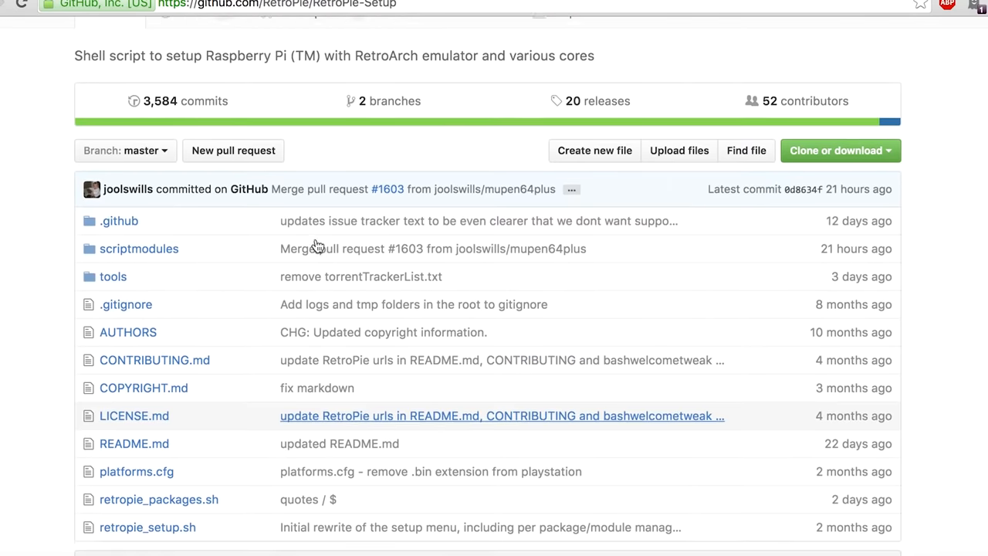
scroll(down, 3)
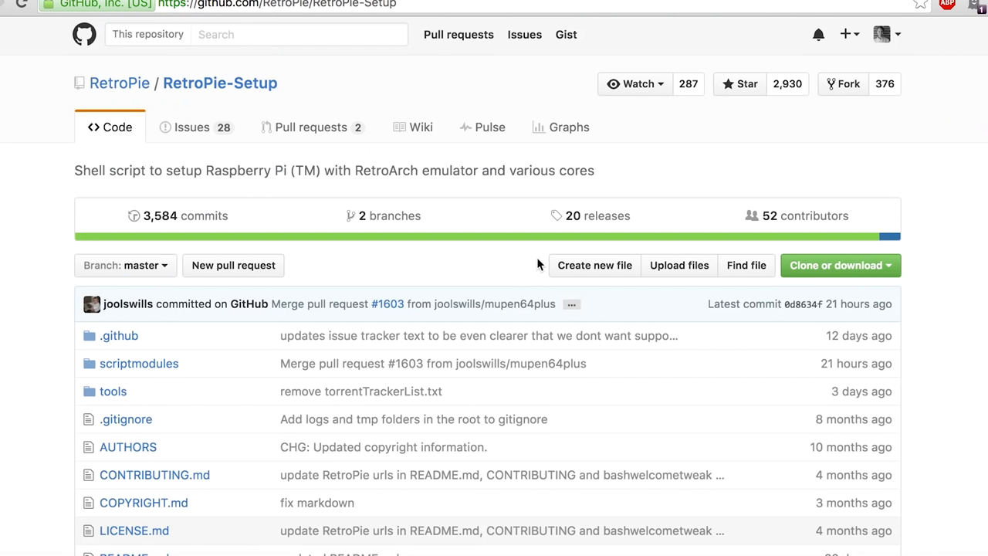
scroll(down, 3)
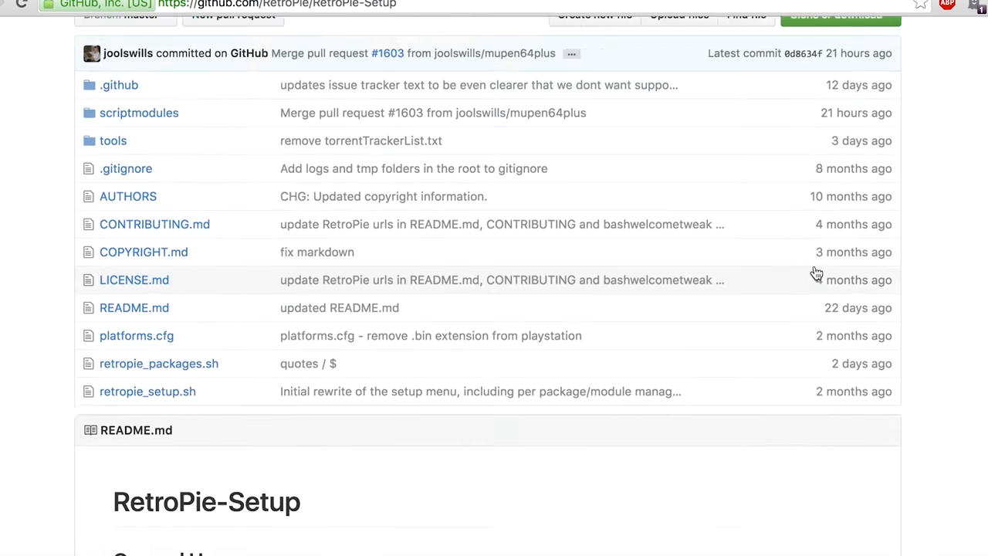
scroll(down, 3)
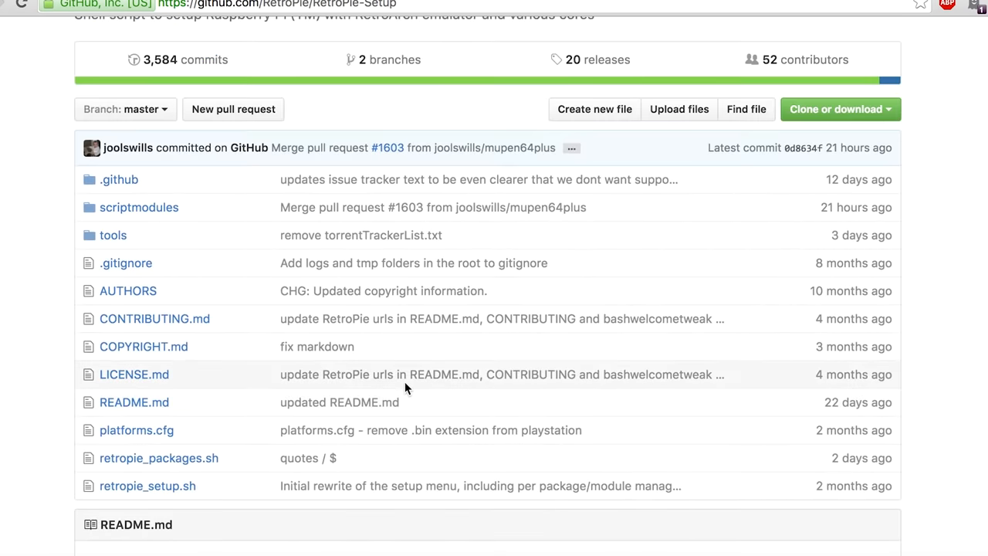
scroll(down, 3)
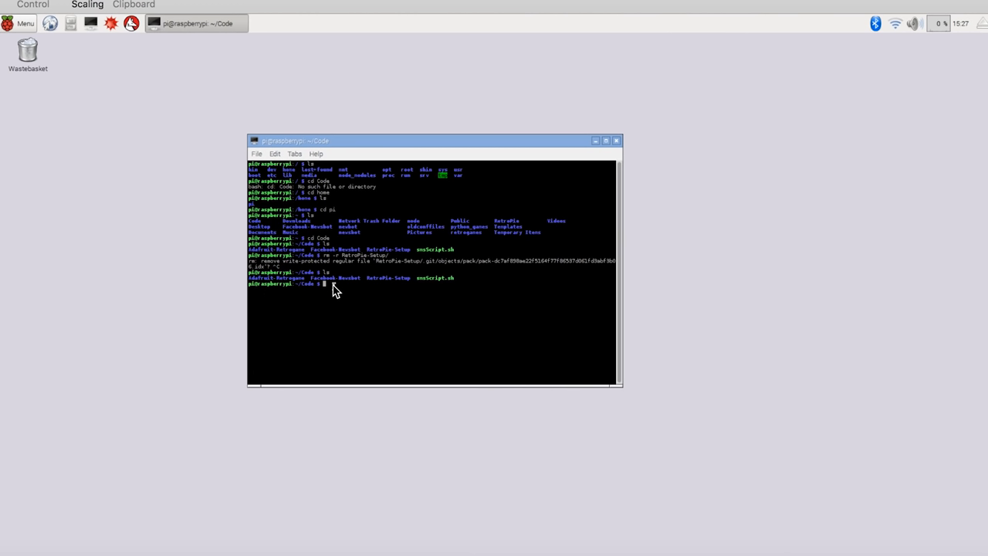
mouse_move(334, 289)
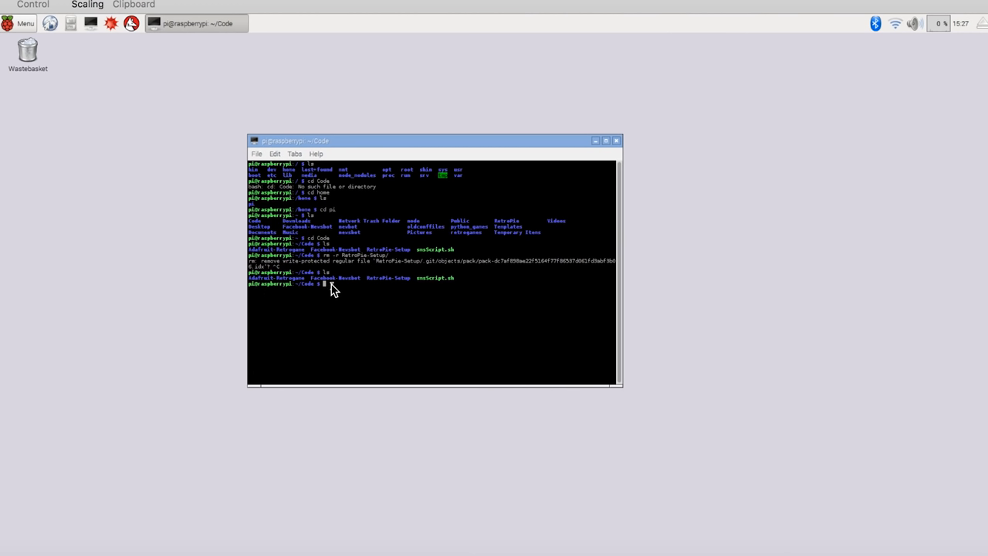
- Git clone RetroPie-Setup, cd into RetroPie-Setup/ and run sudo ./retropie_setup.sh
text(git clone --depth=1 git@github.com:RetroPie/RetroPie-Setup.git)
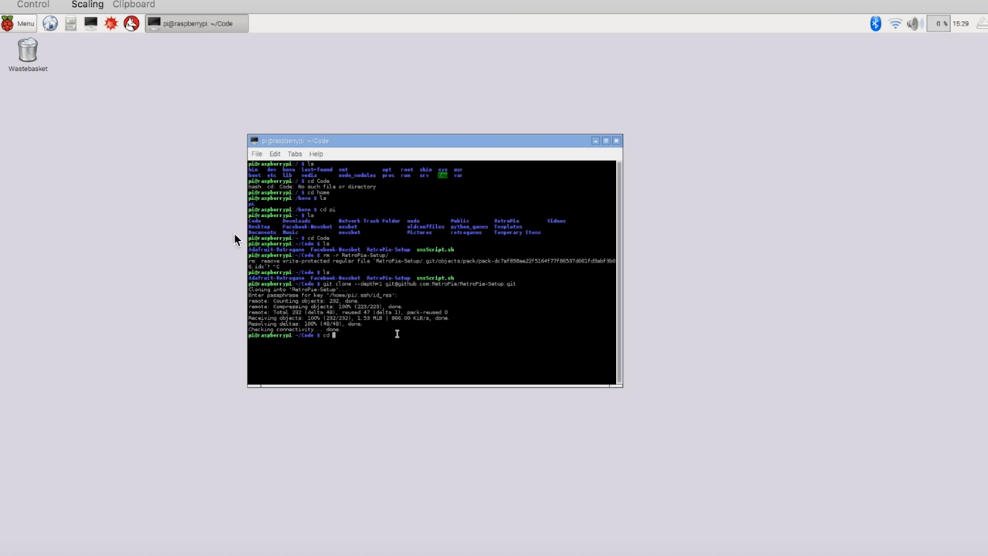
text(RetroPie-Setup/)
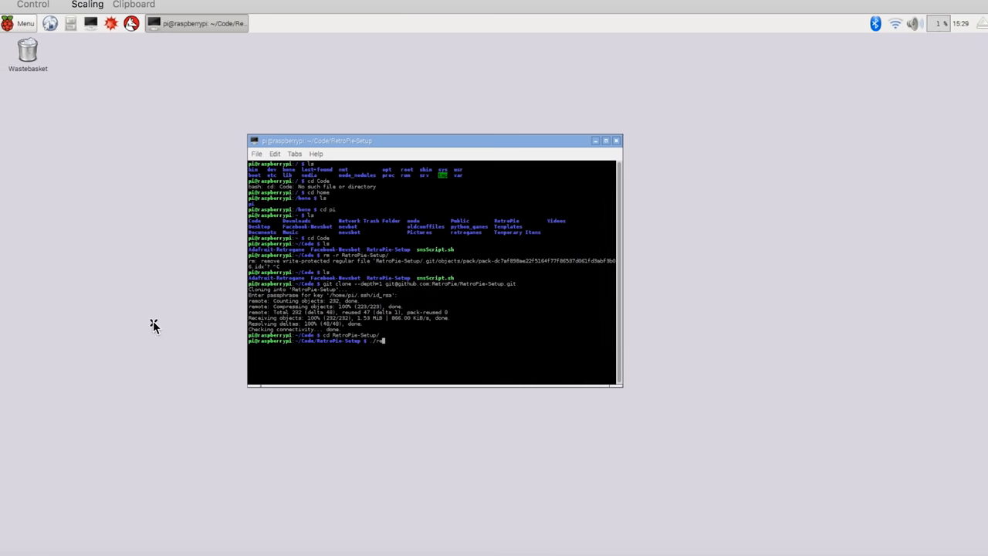
text(etropie_s)
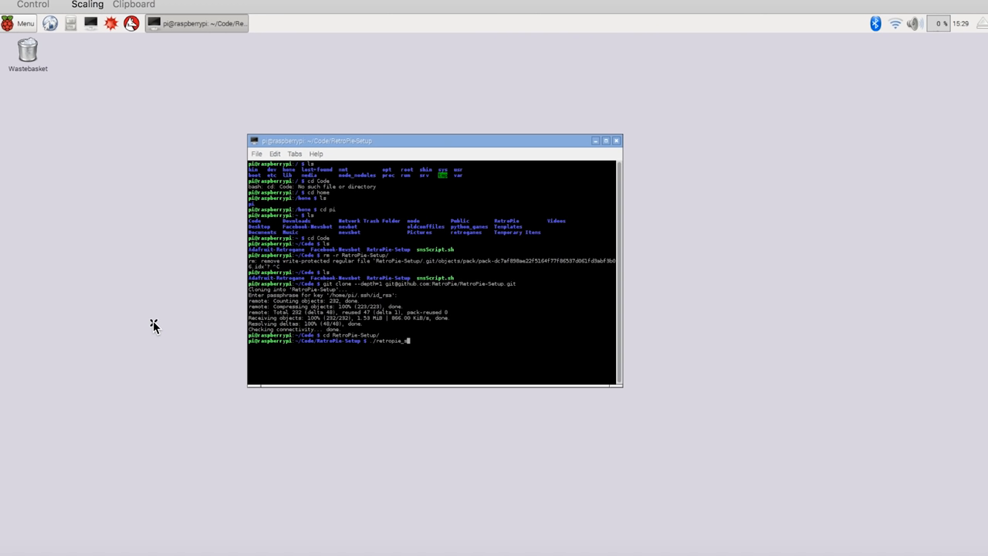
text(etup.sh)
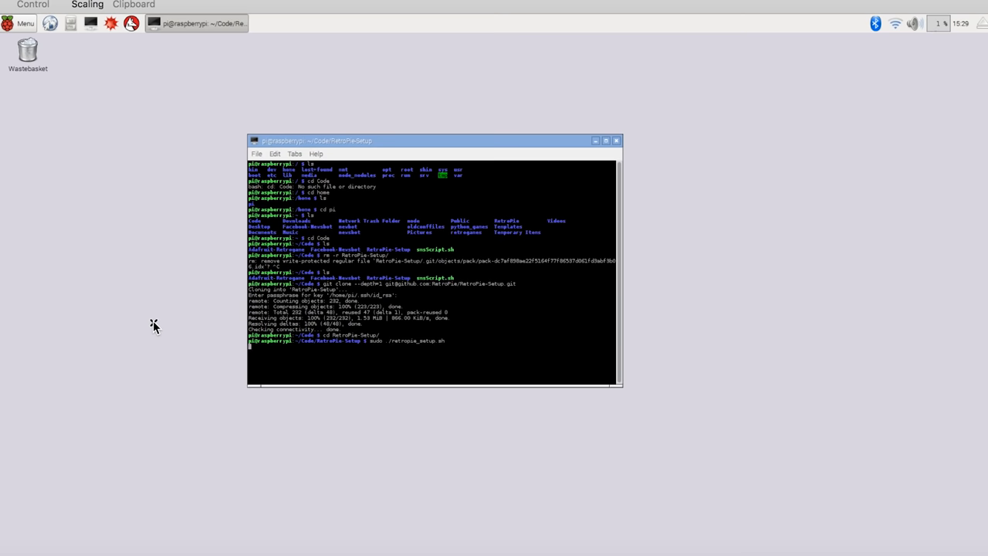
key(Return)
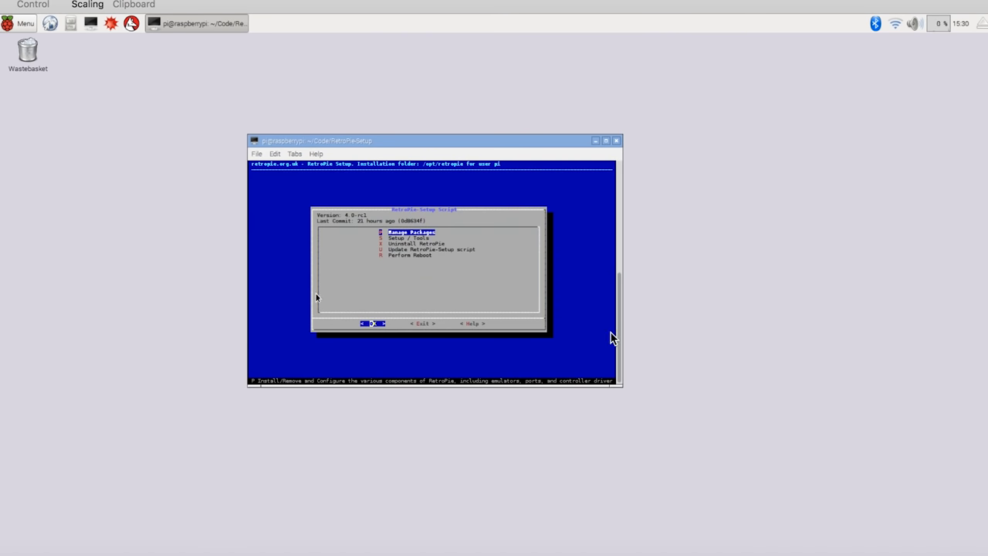
mouse_move(417, 198)
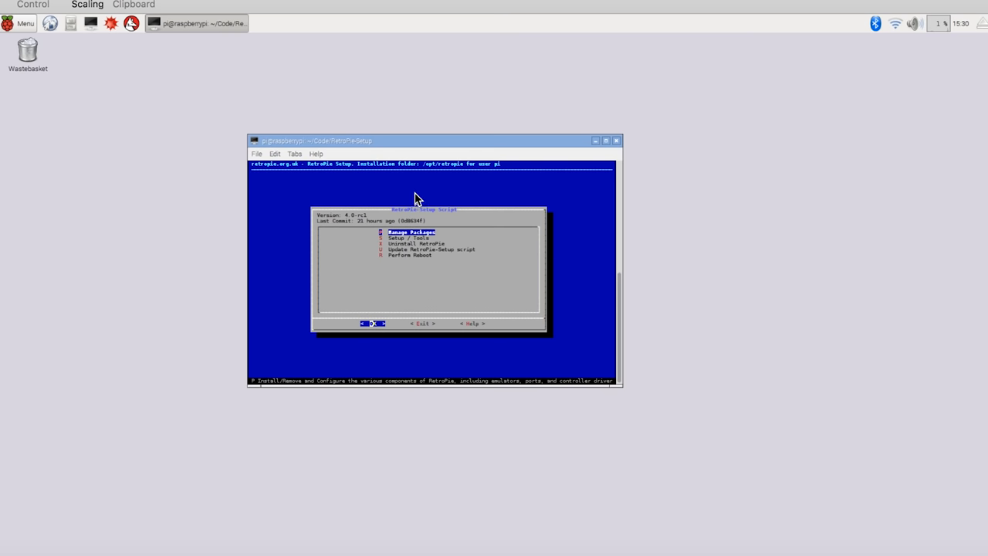
mouse_move(893, 74)
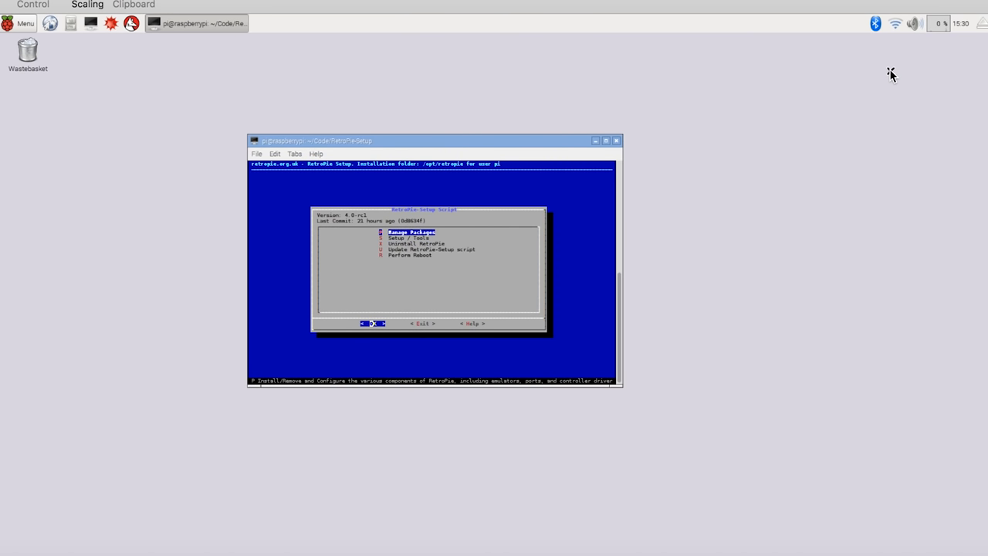
- Enter Manage Packages in the retropie_setup.sh menu to begin installing RetroArch dependencies
key(Down)
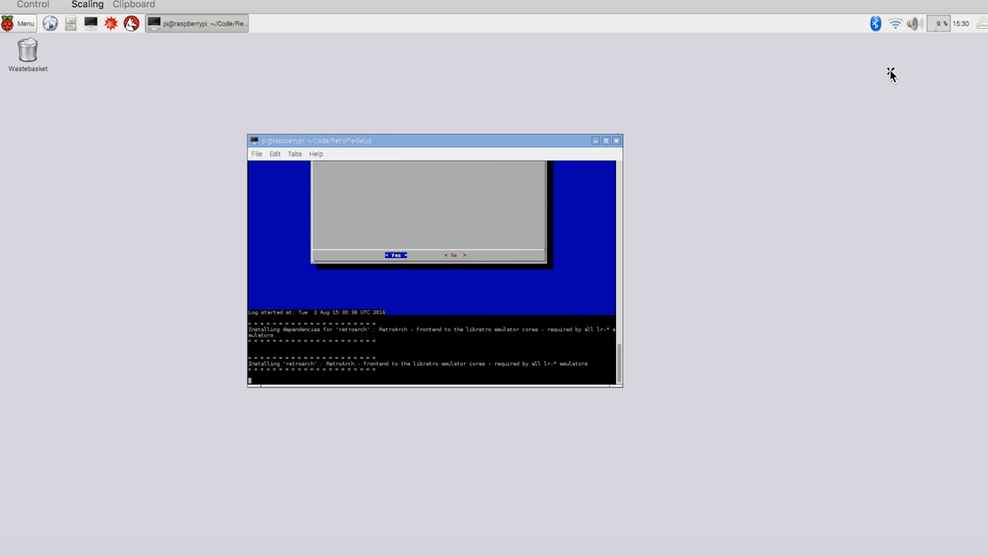
click(395, 255)
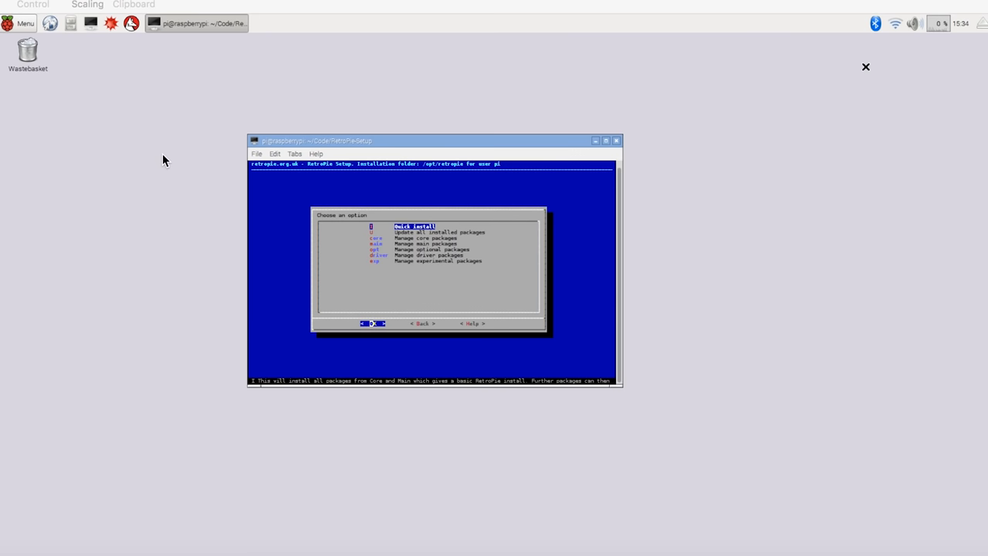
mouse_move(284, 230)
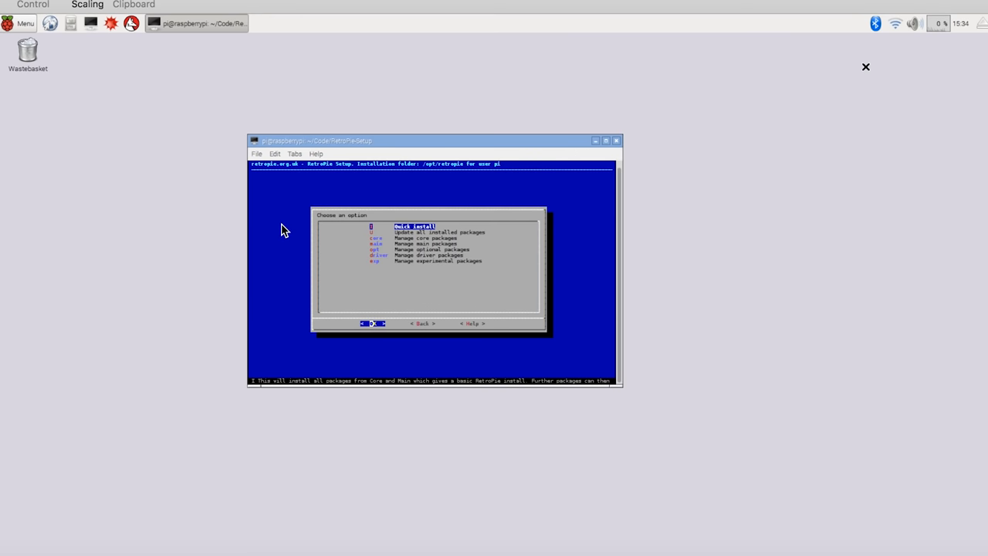
- Exit retropie_setup.sh back to the shell prompt in the RetroPie-Setup folder
key(Tab)
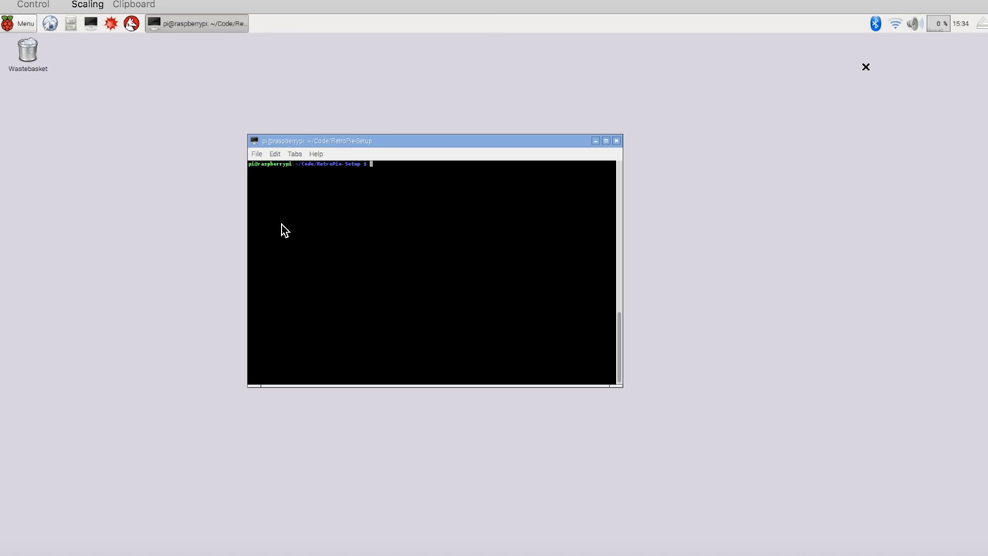
- Run emulationstation and get its warning about keyboard input problems
text(emulation)
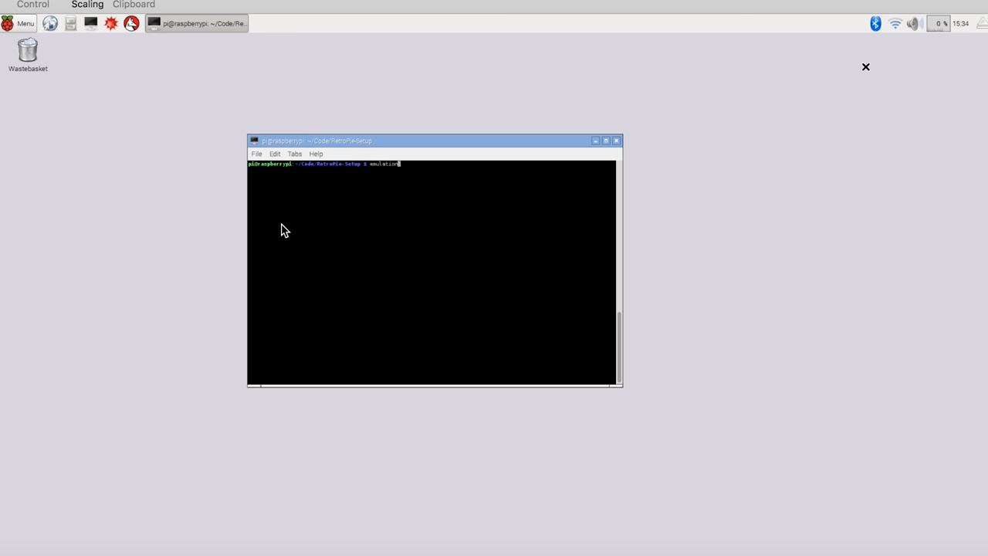
text(station)
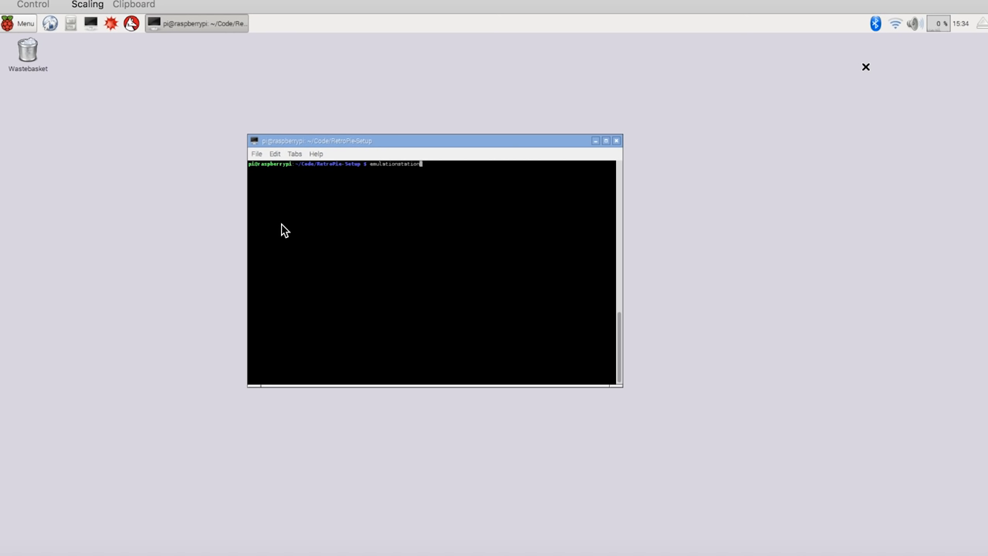
key(Return)
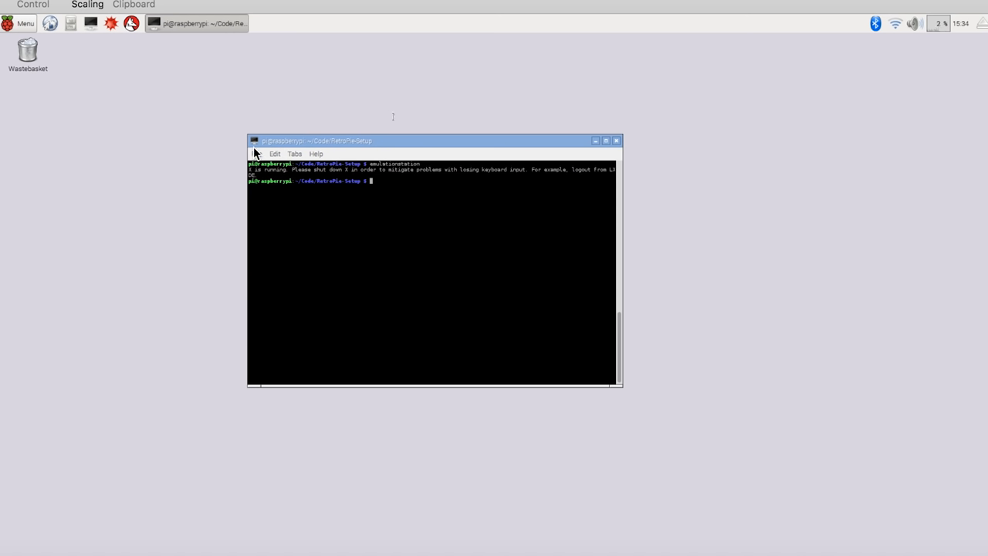
mouse_move(333, 179)
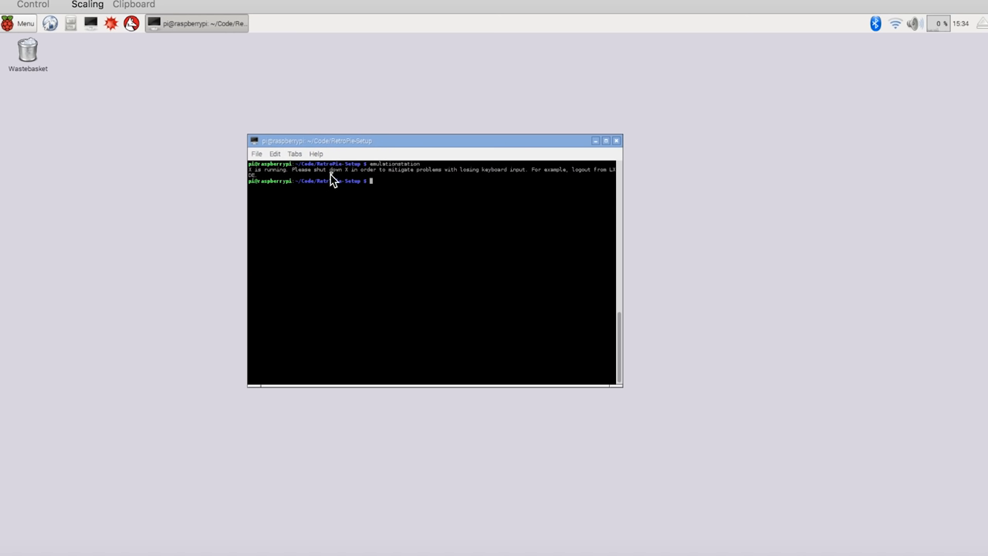
mouse_move(400, 168)
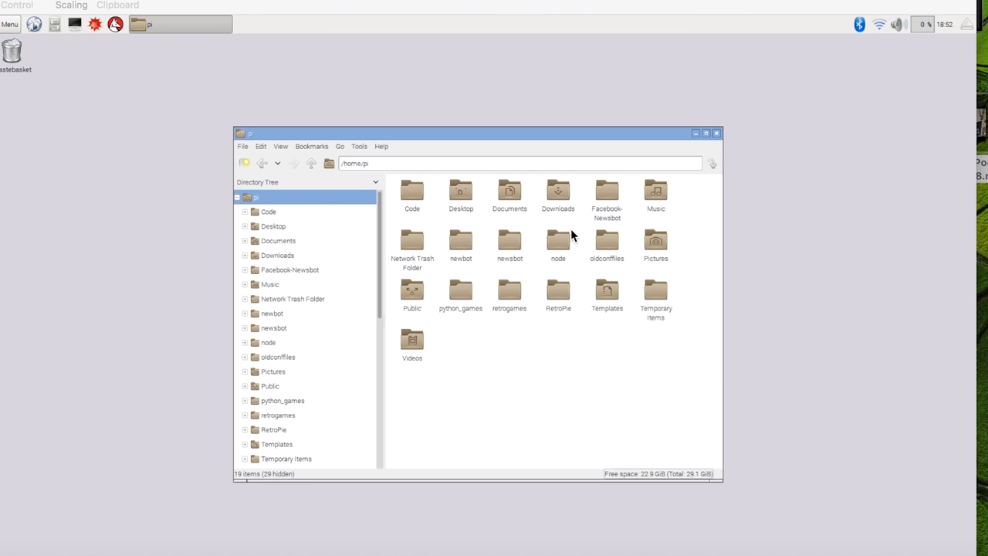
mouse_move(485, 268)
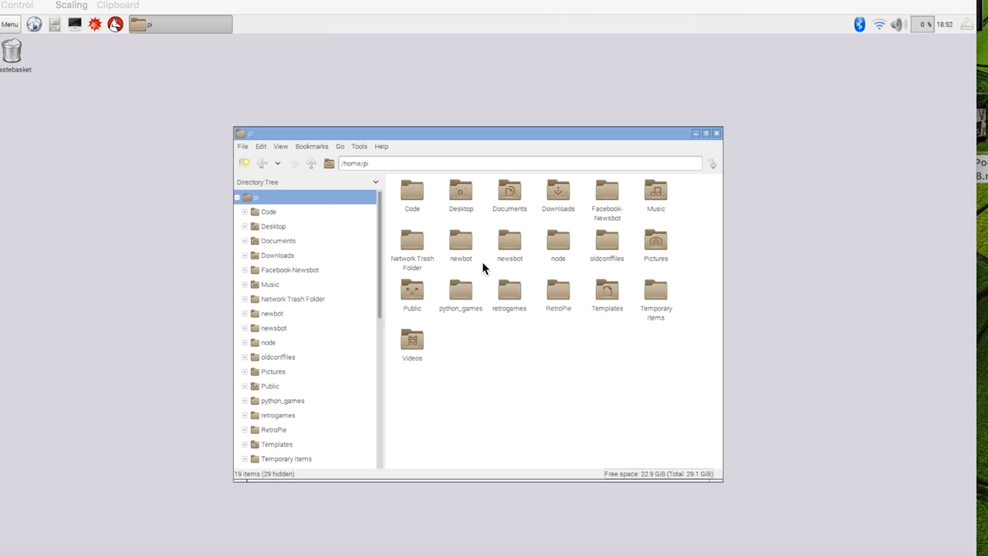
mouse_move(552, 316)
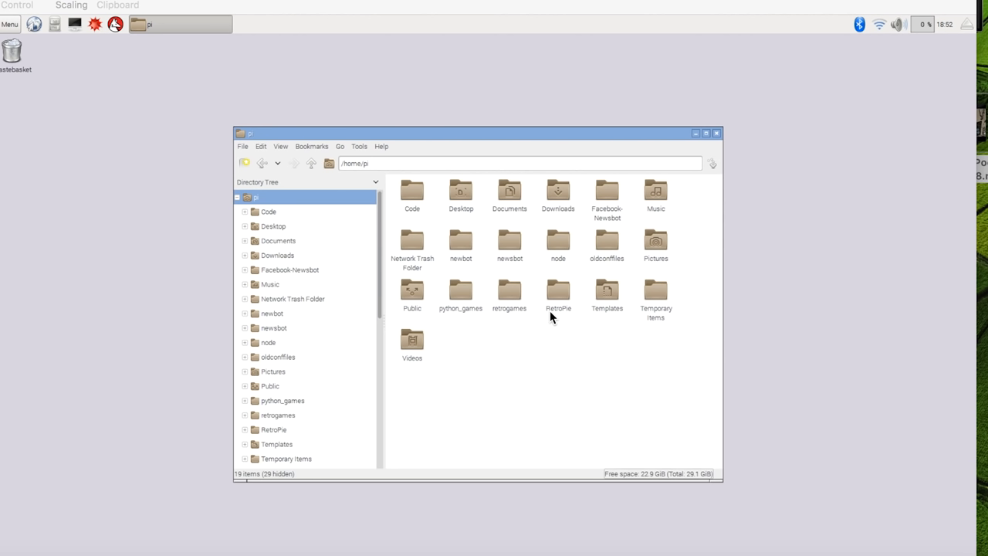
mouse_move(494, 262)
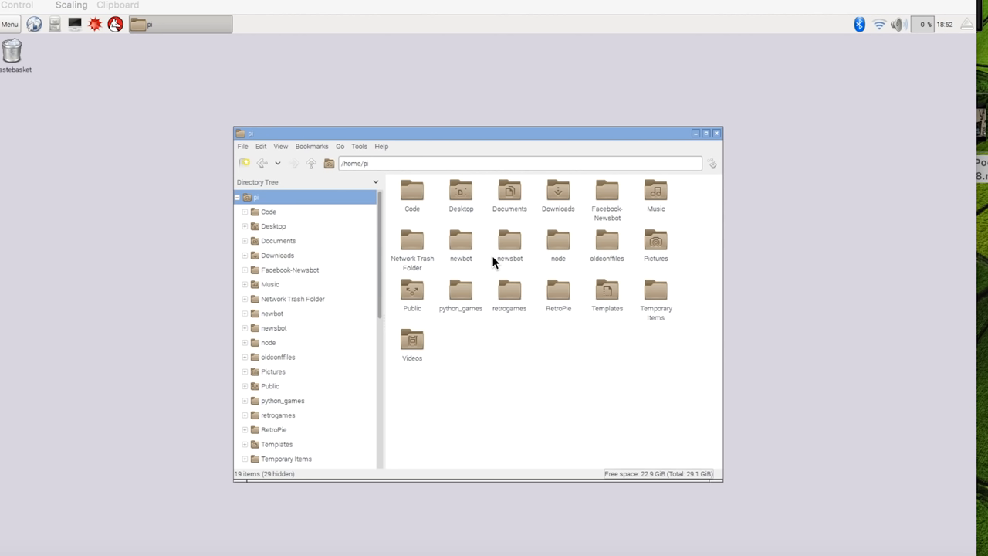
mouse_move(571, 244)
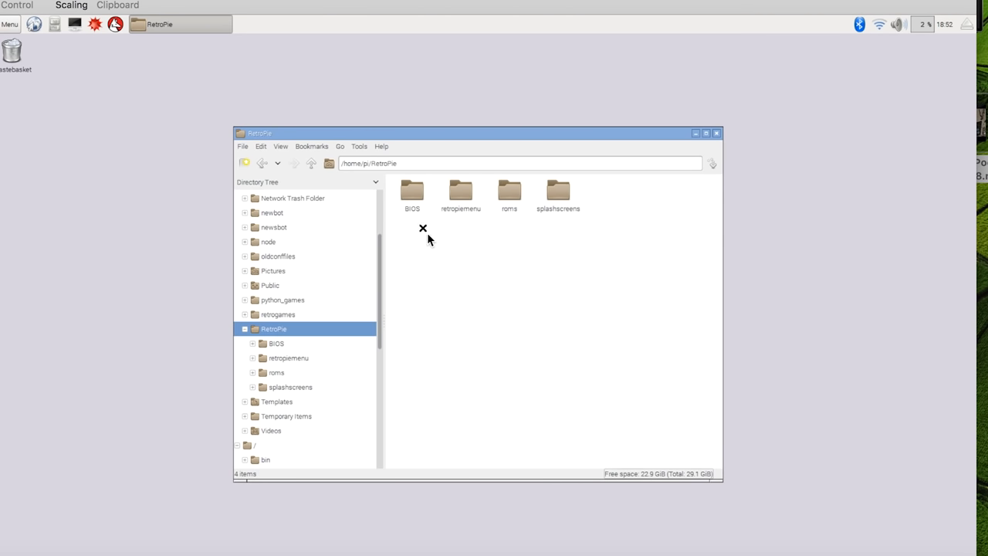
mouse_move(508, 213)
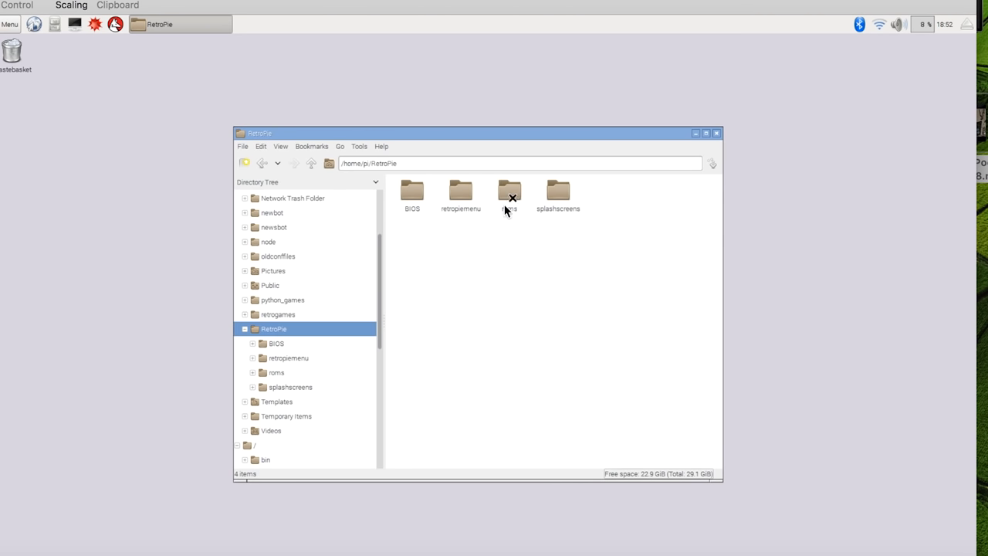
- Open RetroPie's roms folder and then the snes folder with the Super Mario World files
double_click(510, 191)
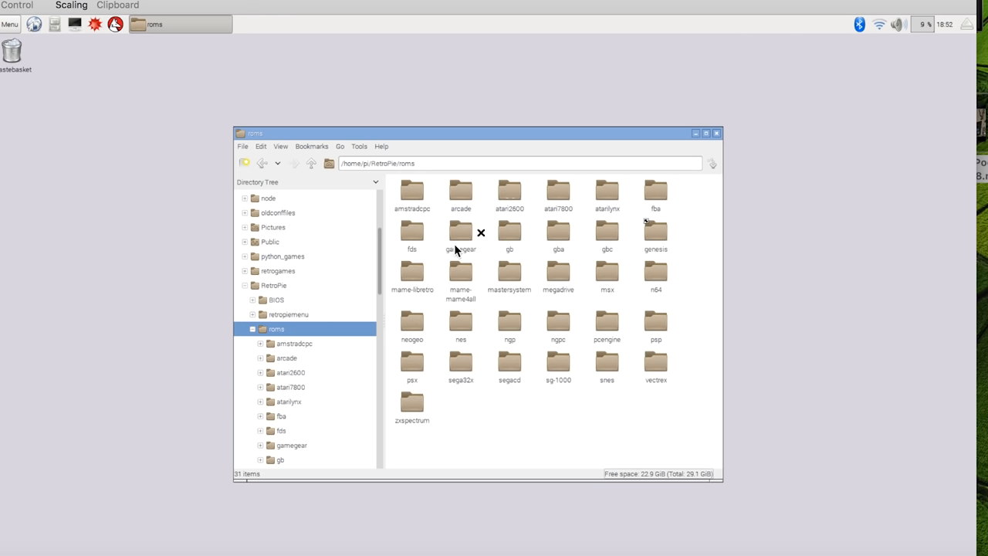
mouse_move(455, 323)
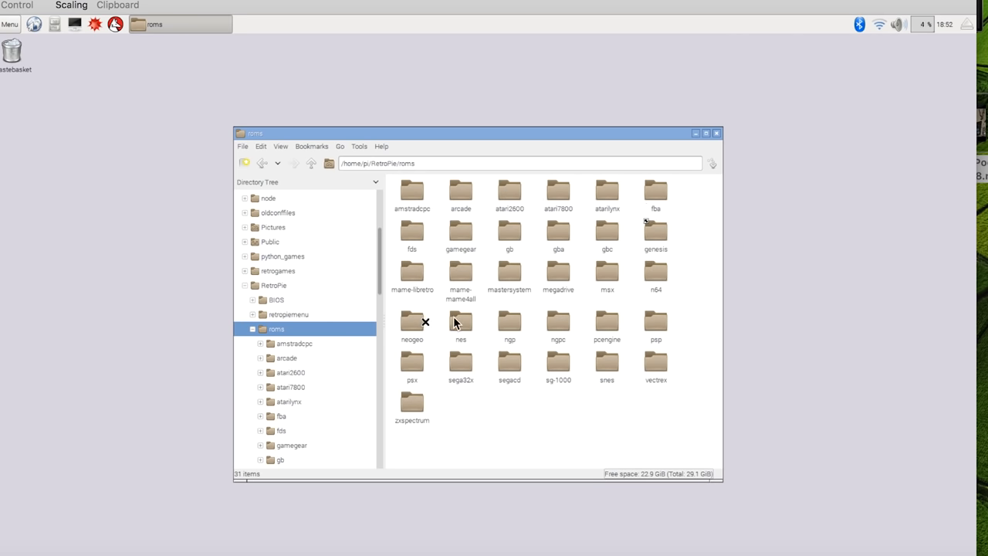
mouse_move(395, 314)
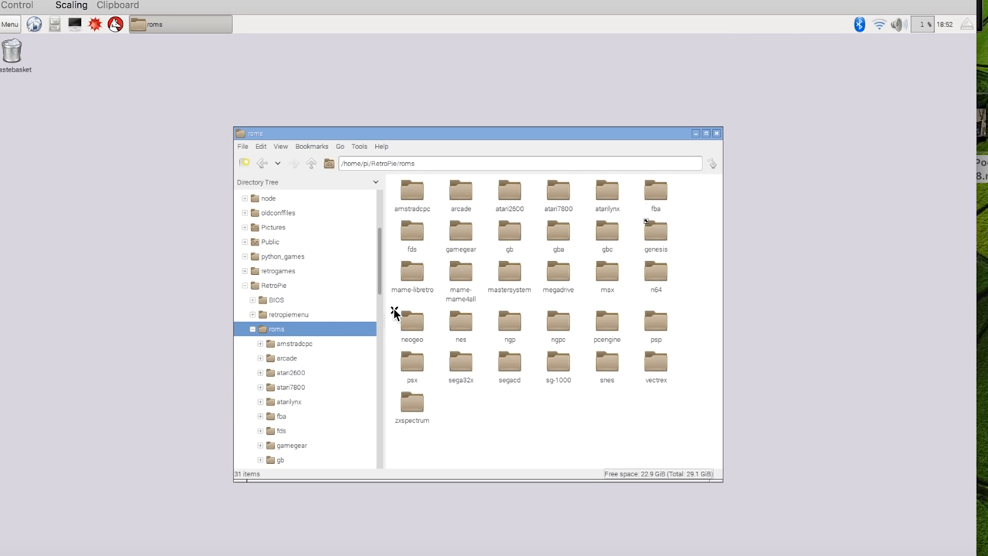
mouse_move(627, 303)
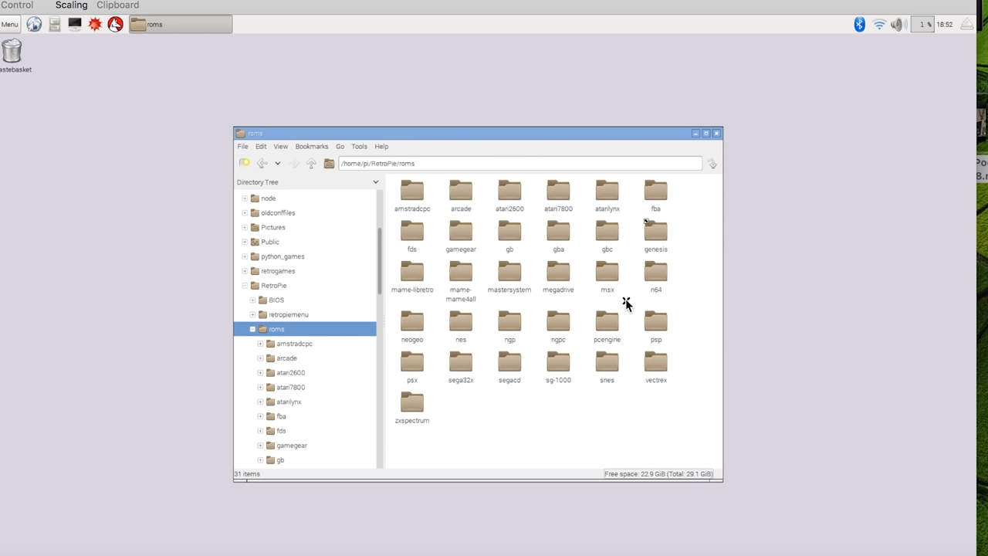
mouse_move(655, 272)
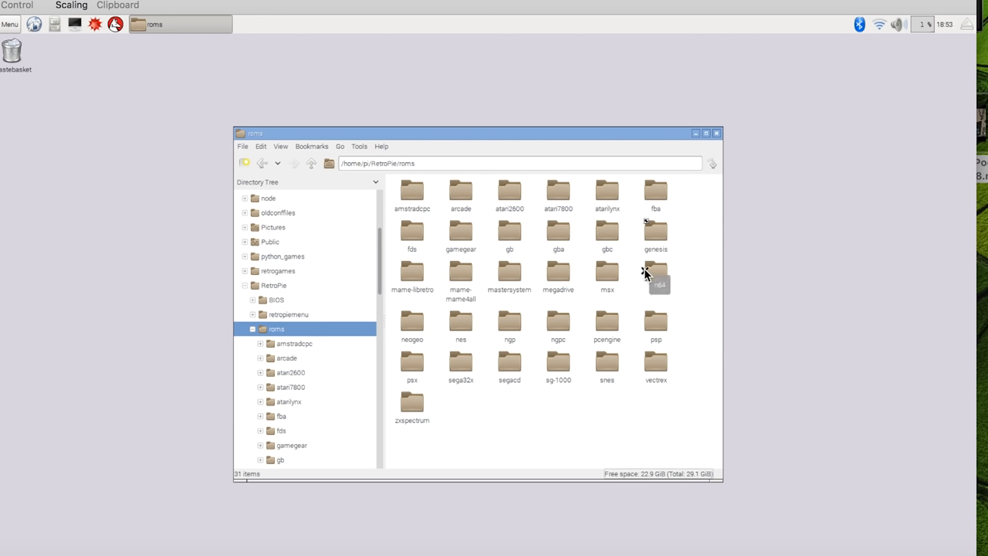
mouse_move(528, 259)
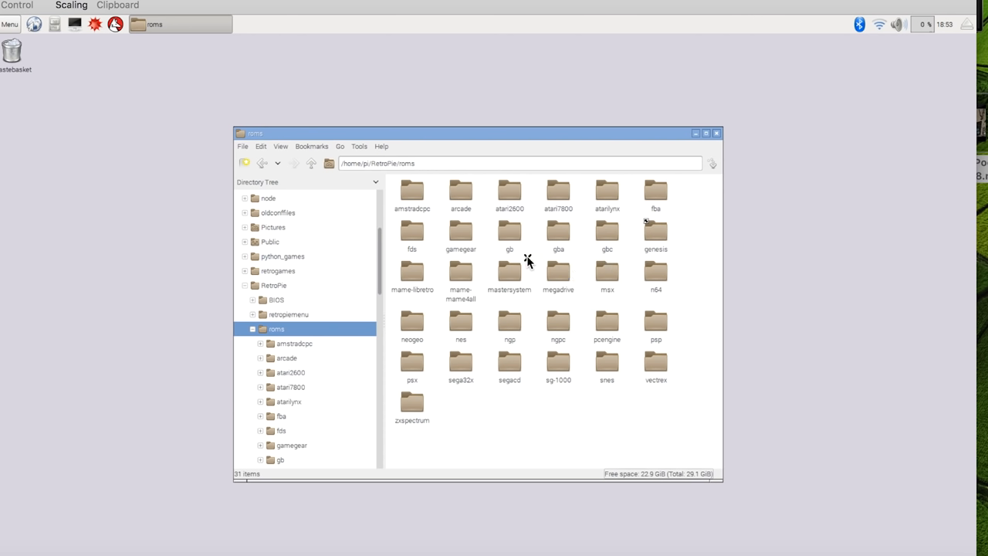
mouse_move(587, 376)
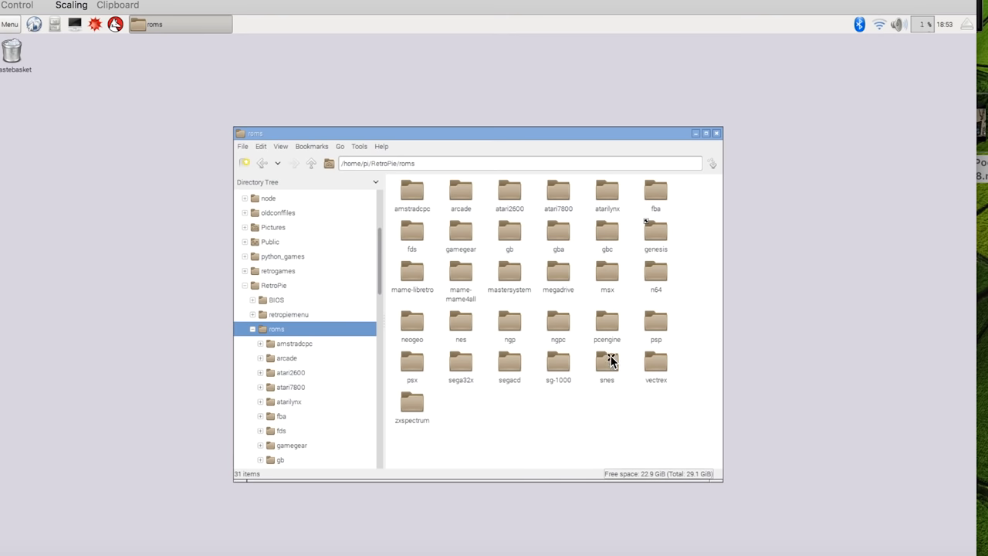
double_click(607, 361)
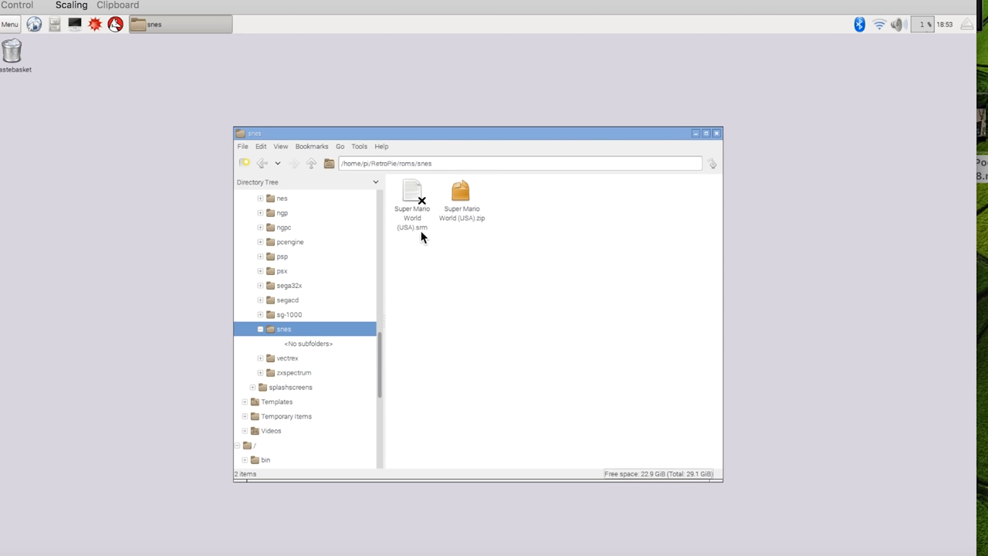
mouse_move(454, 178)
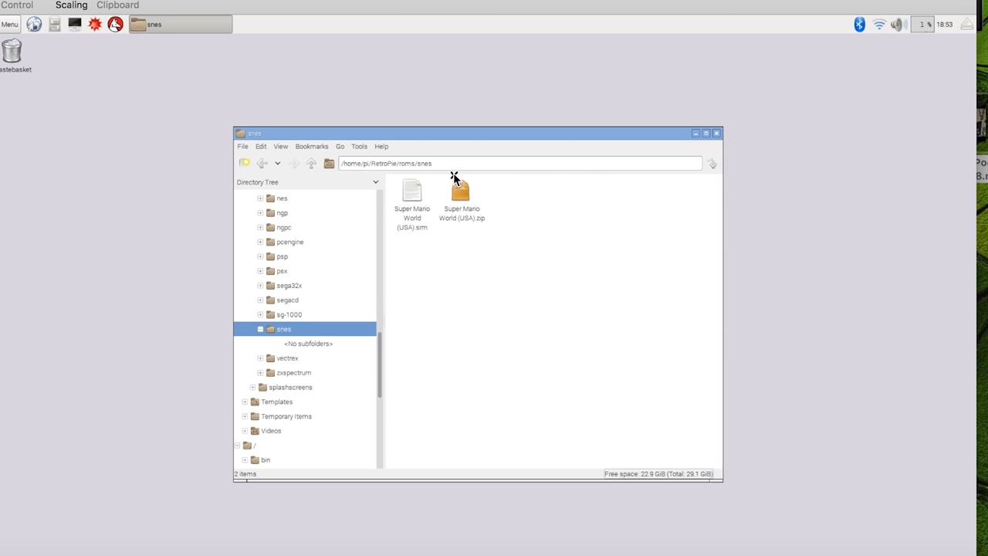
mouse_move(481, 185)
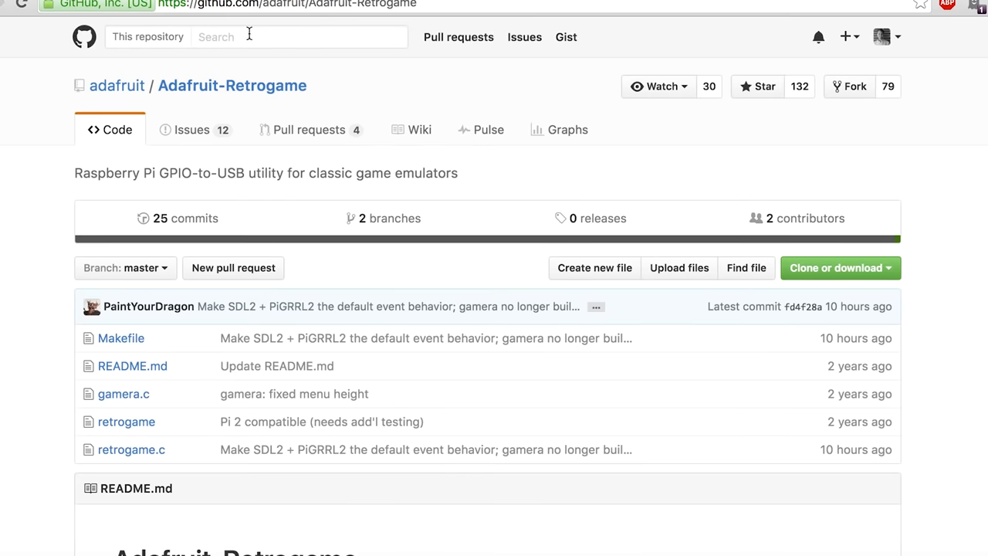
- Scroll to the Adafruit-Retrogame README and highlight its GPIO-to-USB description near the RetroPie 2.0+ note
scroll(down, 3)
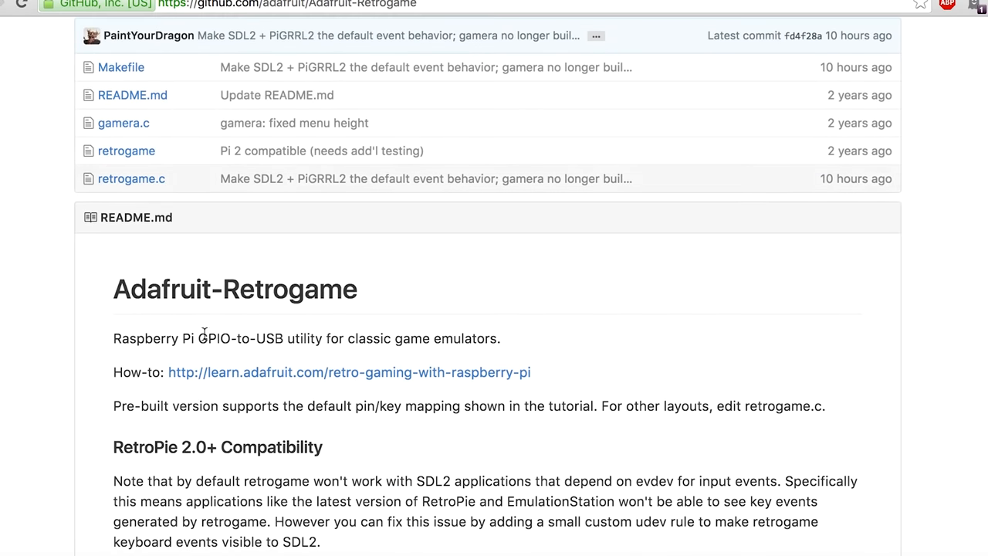
scroll(down, 3)
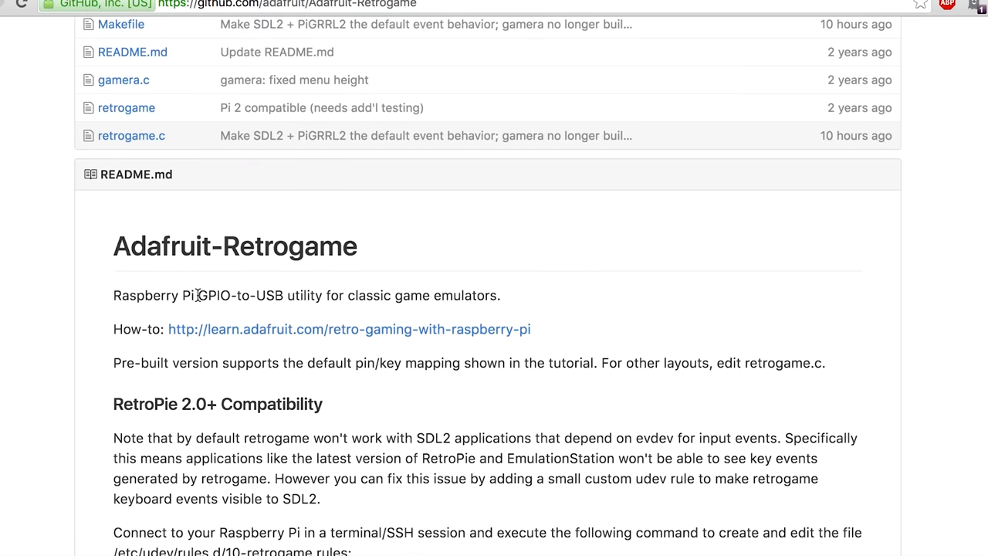
double_click(213, 295)
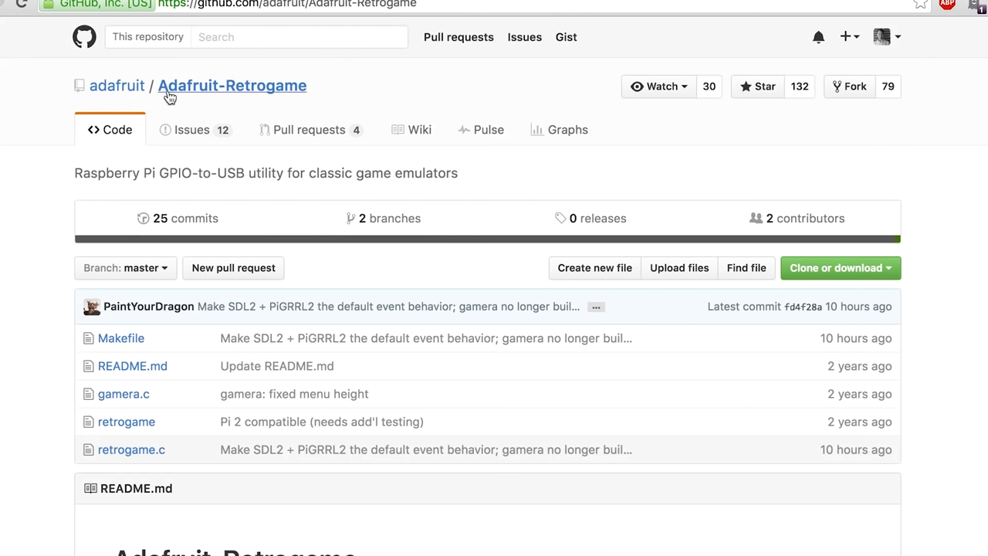
mouse_move(269, 80)
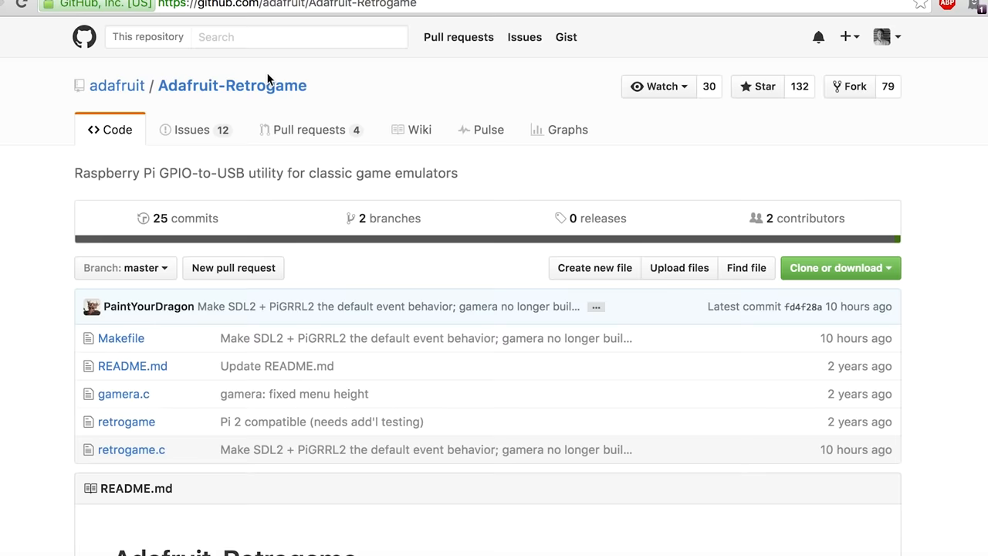
scroll(down, 3)
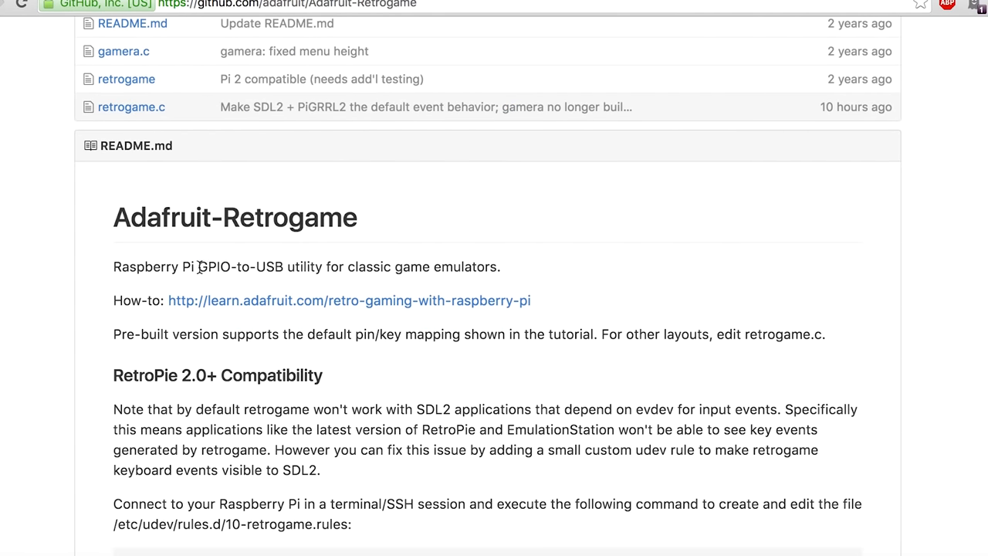
double_click(239, 265)
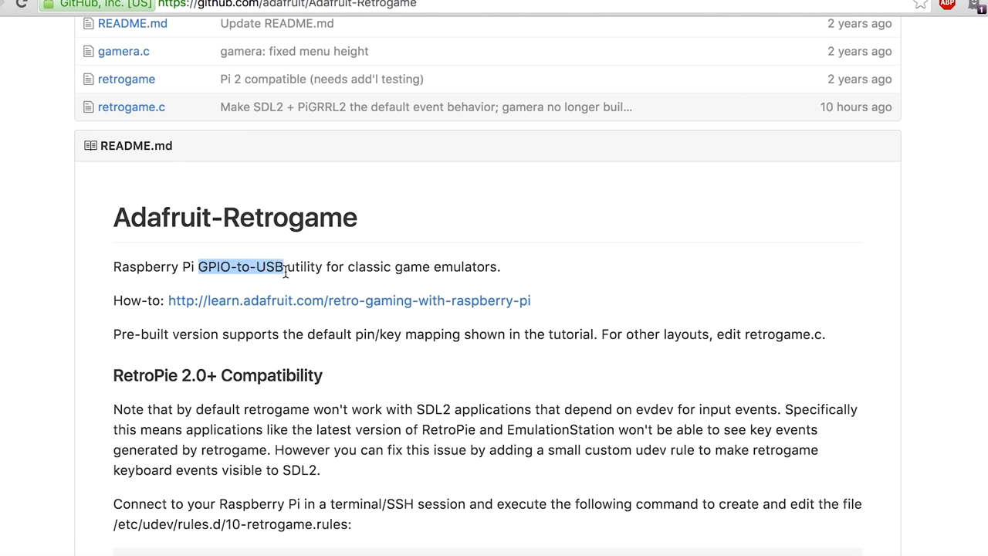
mouse_move(510, 272)
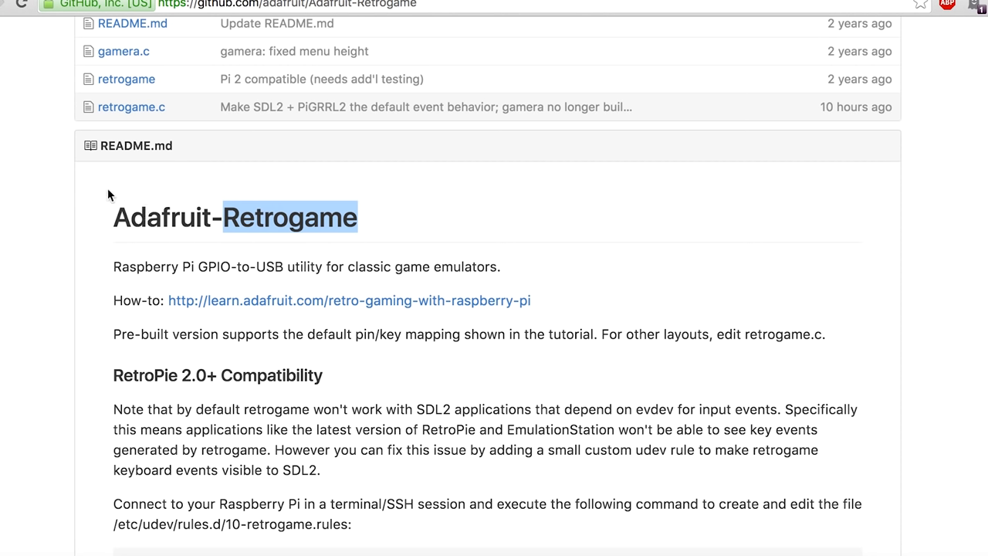
mouse_move(91, 261)
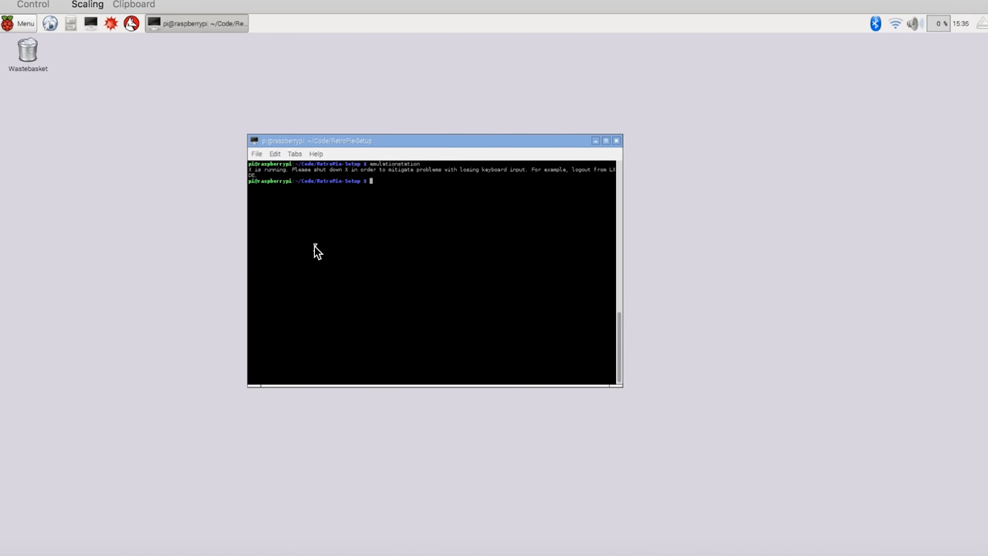
- List the folder, cd up and enter the Adafruit-Retrogame folder
text(ls)
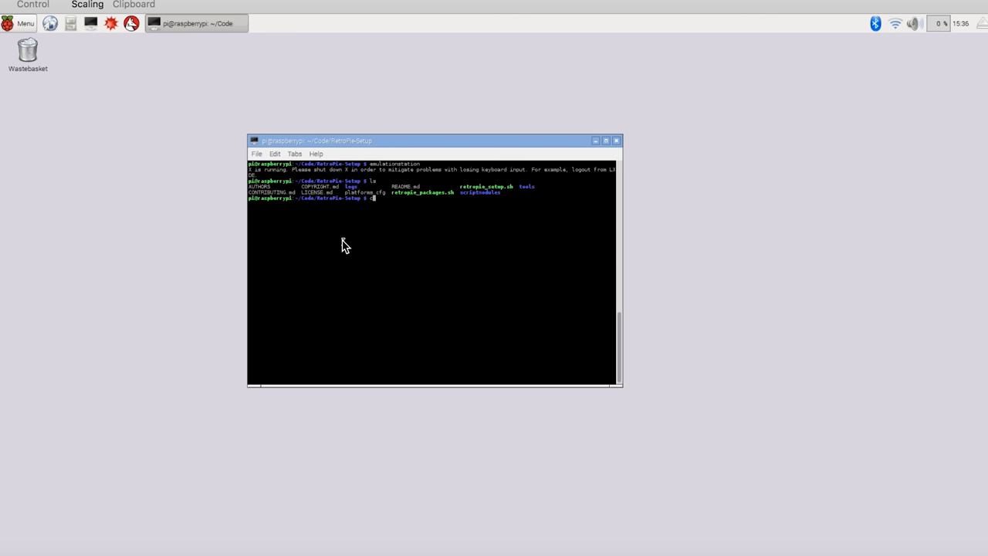
text(cd ..)
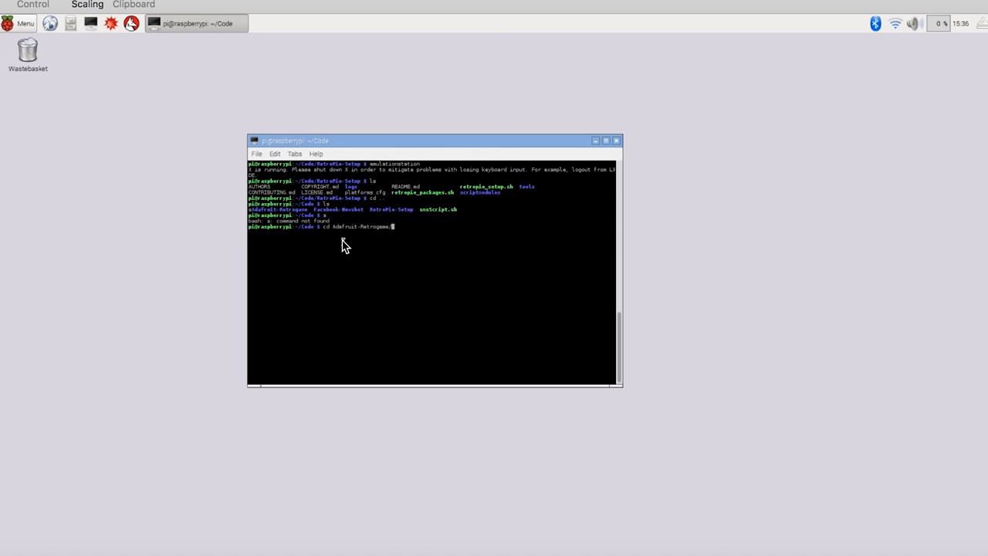
key(Return)
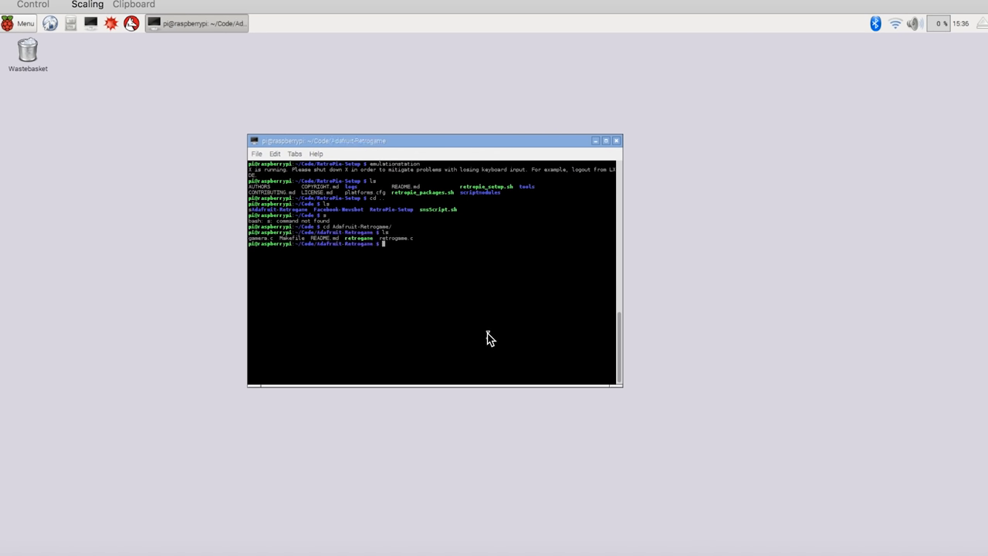
- Open retrogame.c in Vim for editing
text(vim)
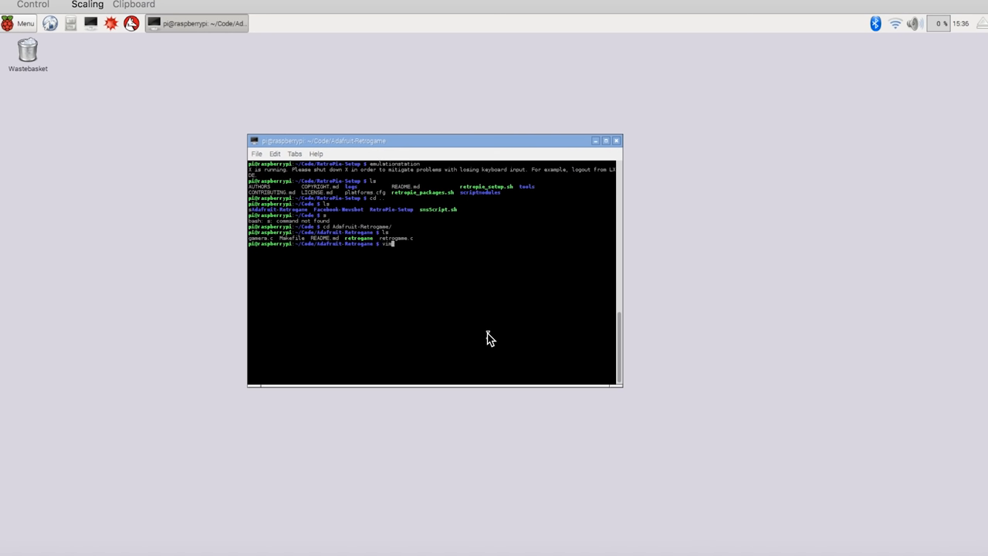
text(retrogame.)
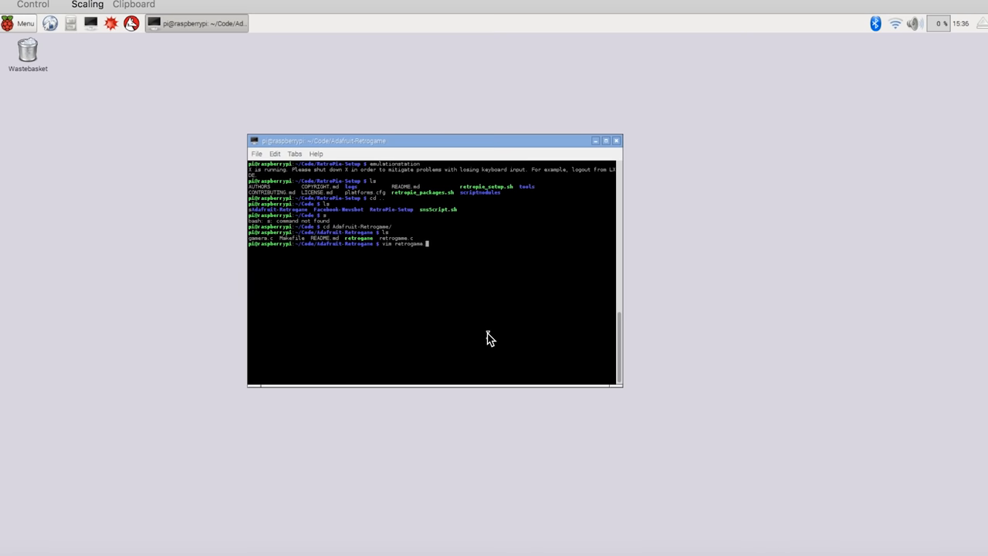
key(Return)
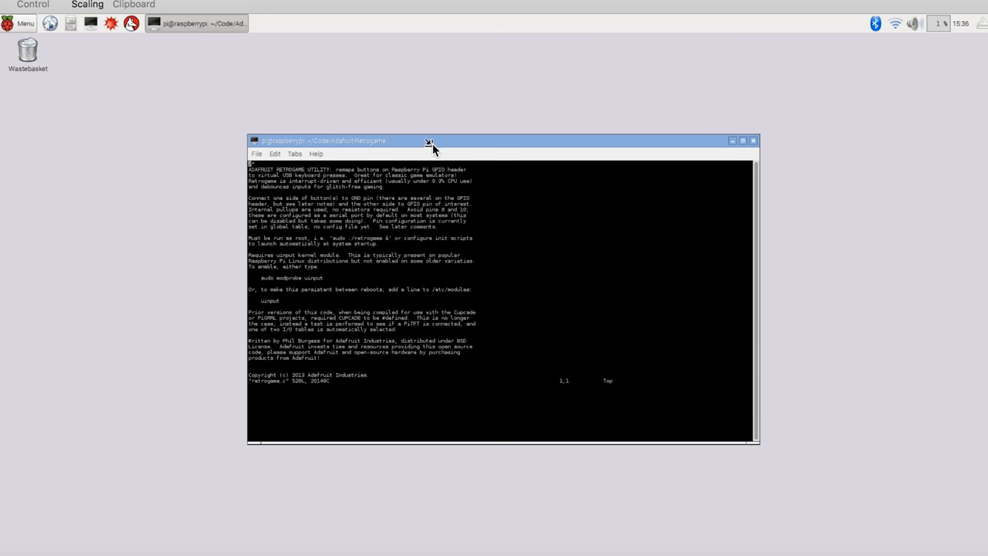
- Reposition the terminal and scroll through retrogame.c's includes and GPIO key-mapping table
drag(430, 140, 399, 105)
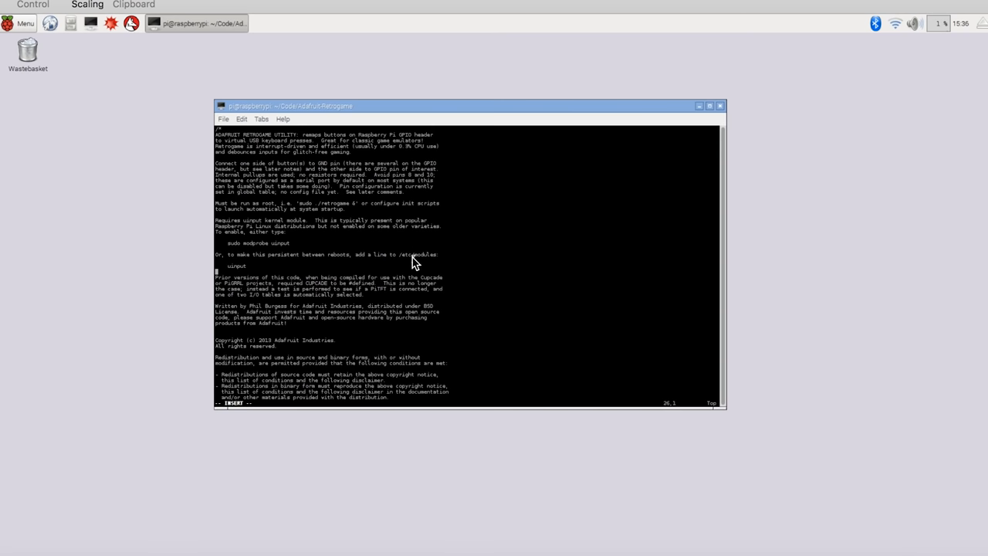
scroll(down, 3)
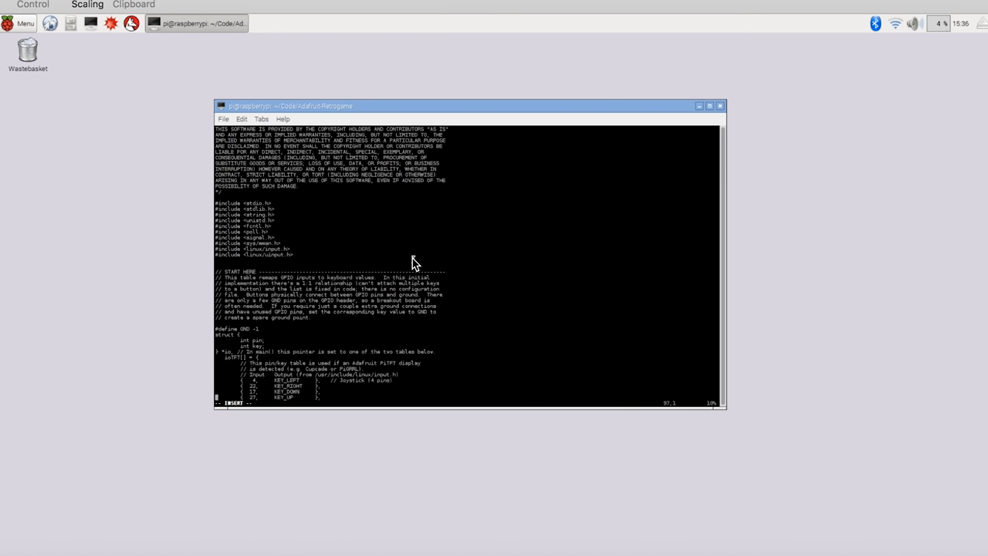
scroll(down, 3)
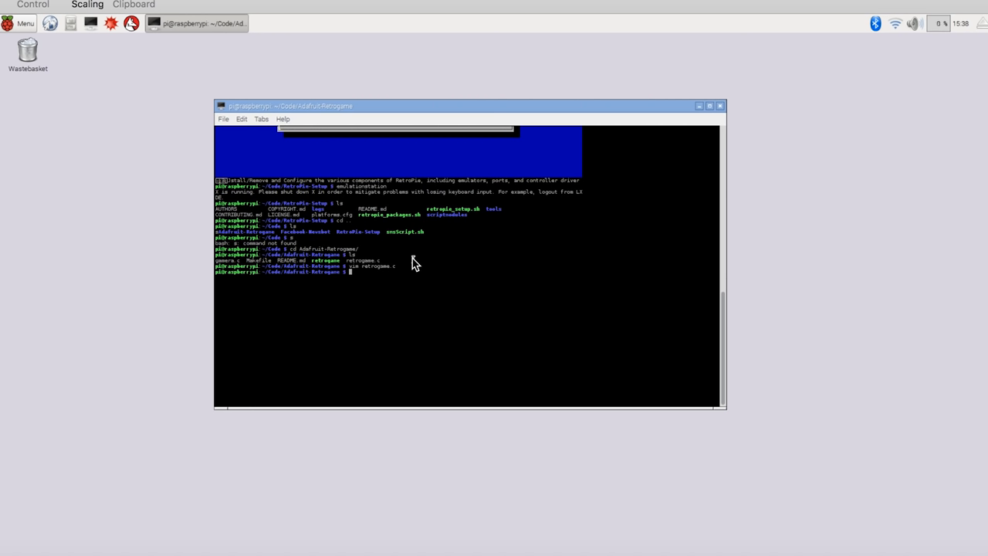
- Type make retrogame to build the retrogame utility from source
text(make)
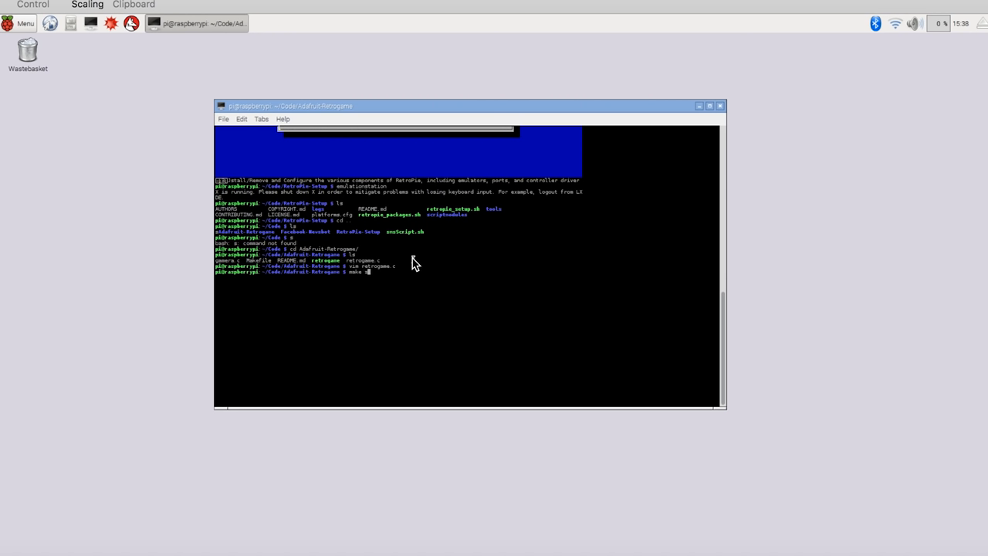
text(retrogame)
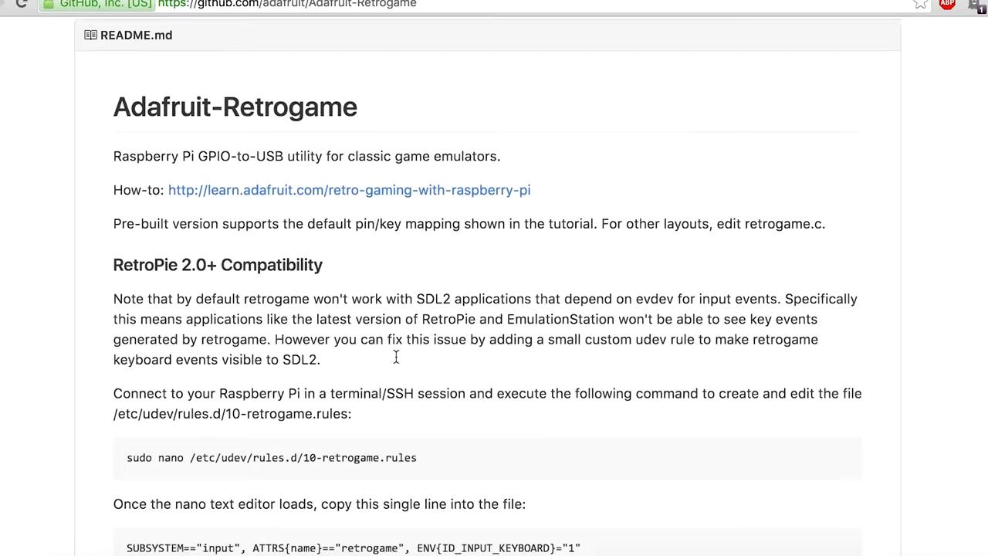
- Highlight the /etc/udev/rules.d/10-retrogame.rules path in the README's RetroPie 2.0+ section
scroll(down, 3)
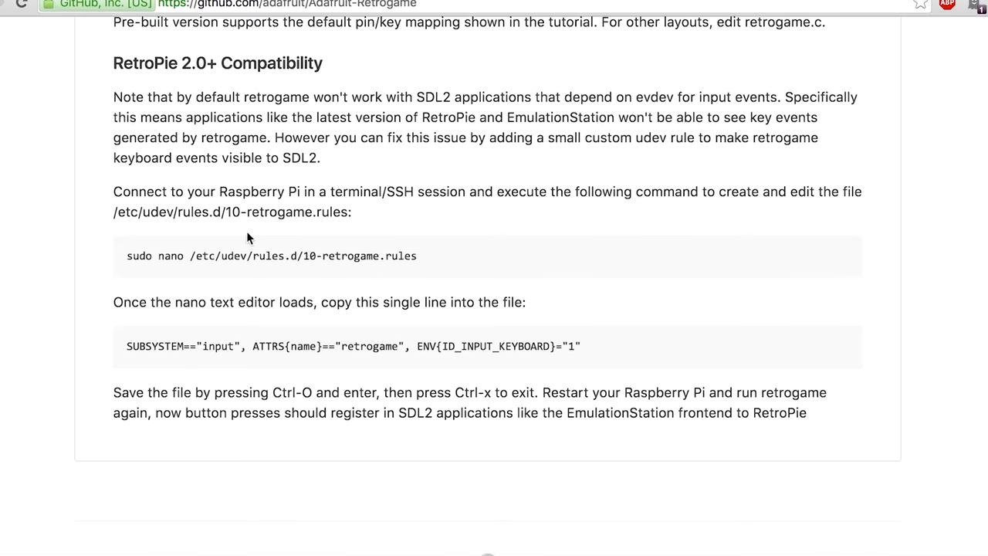
mouse_move(248, 185)
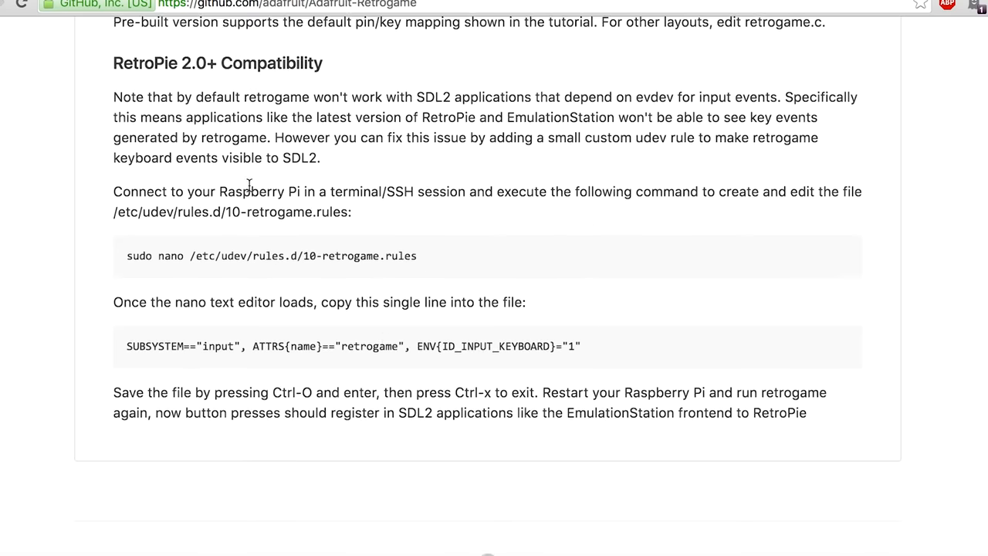
mouse_move(430, 173)
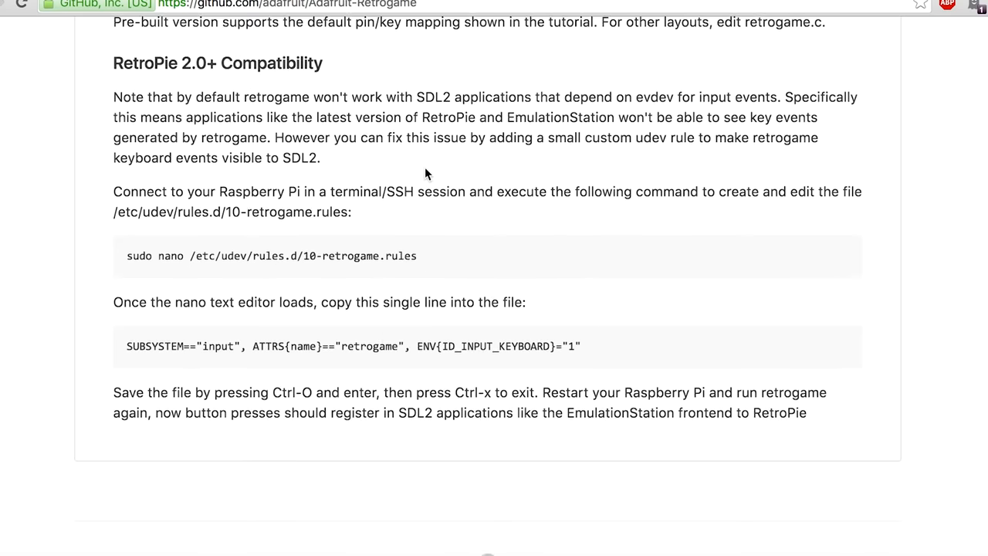
double_click(558, 117)
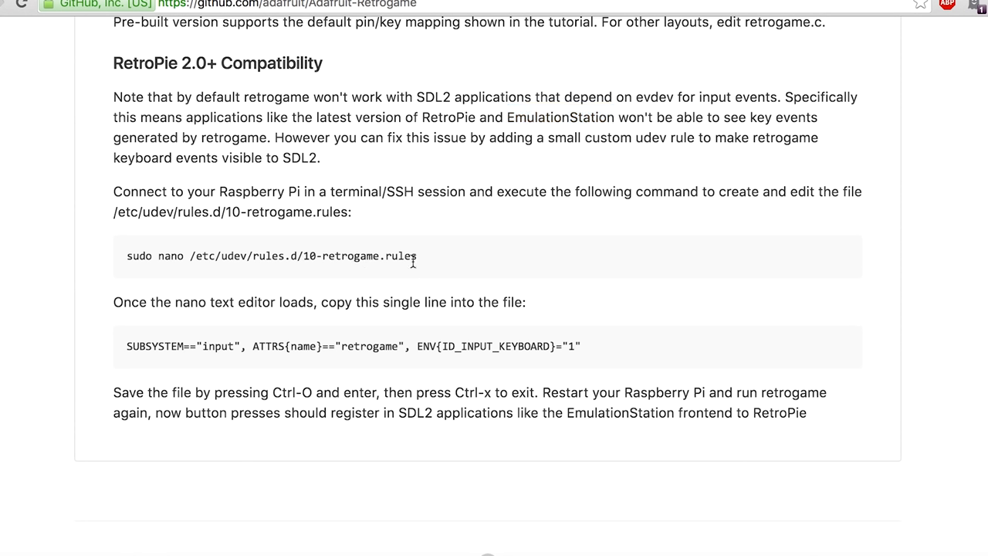
drag(191, 256, 417, 256)
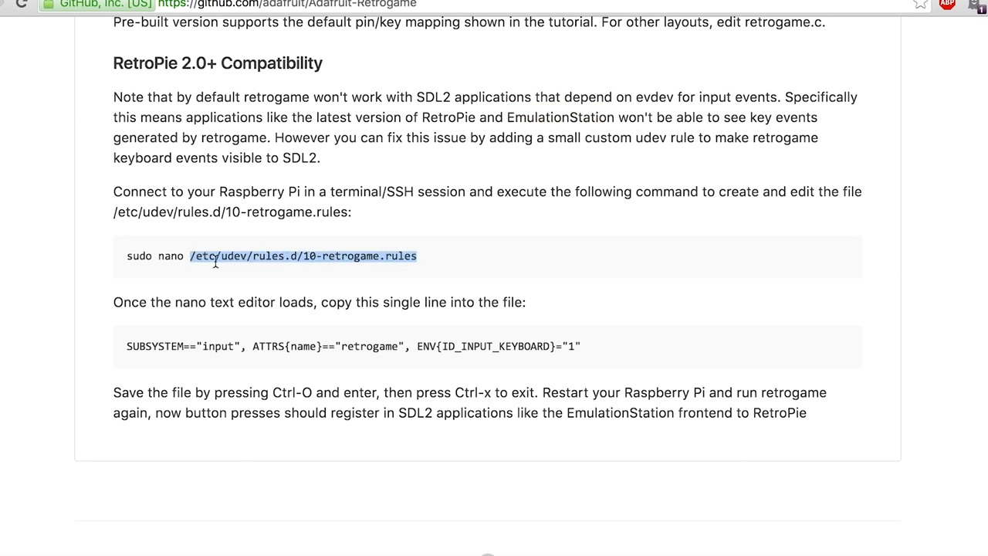
mouse_move(287, 278)
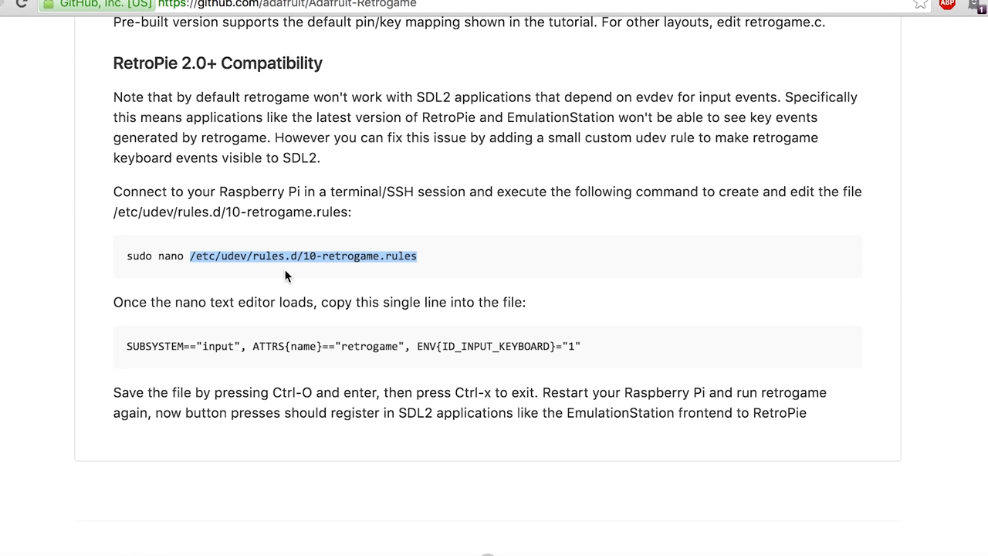
mouse_move(421, 265)
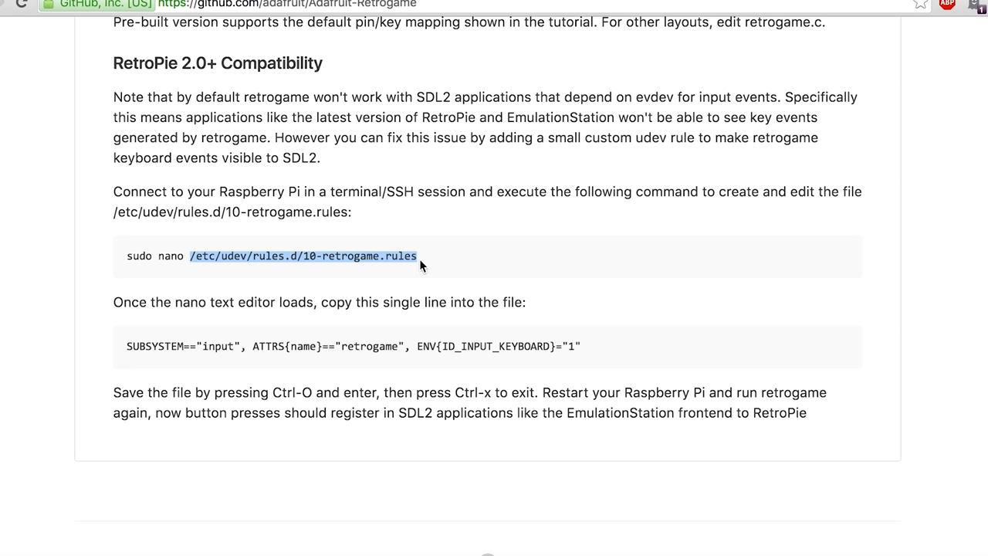
mouse_move(346, 370)
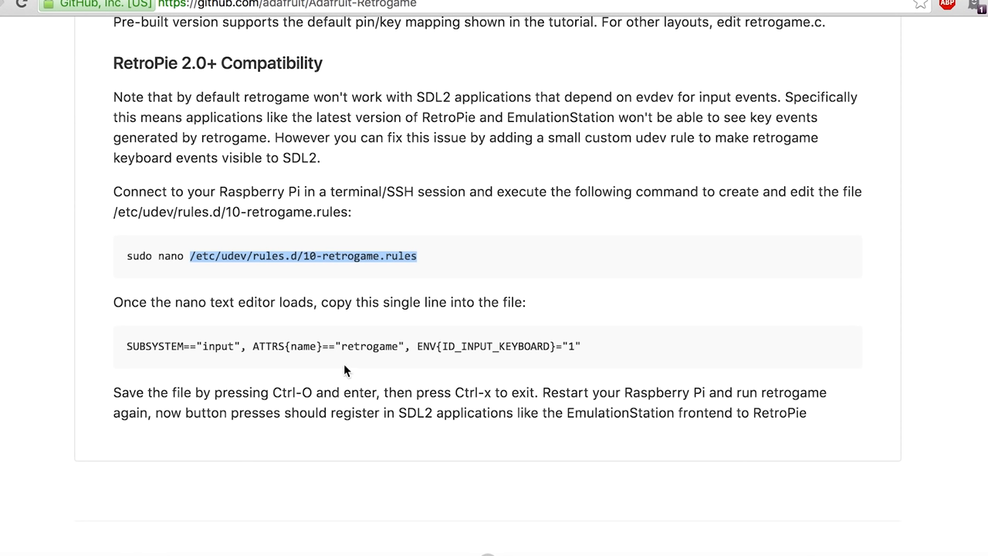
mouse_move(537, 361)
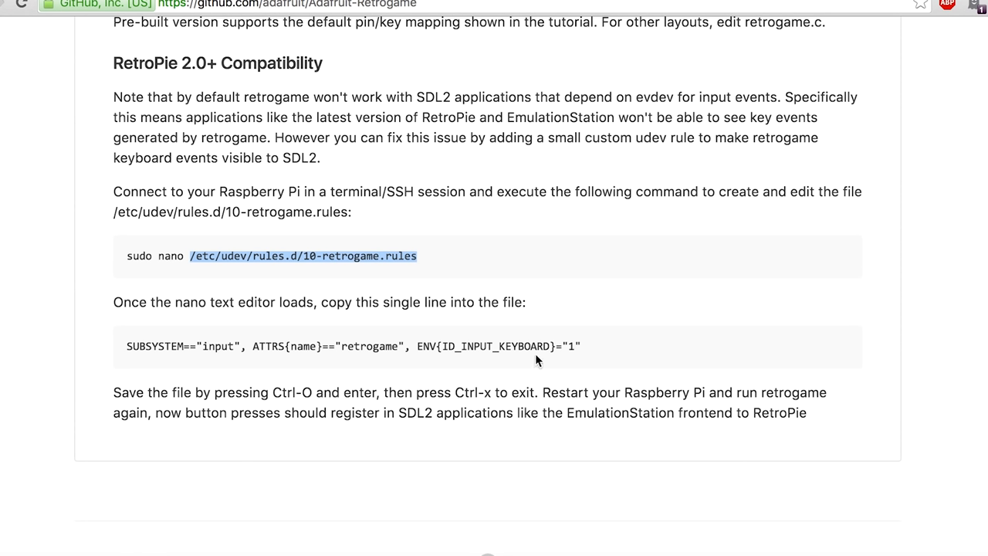
mouse_move(602, 352)
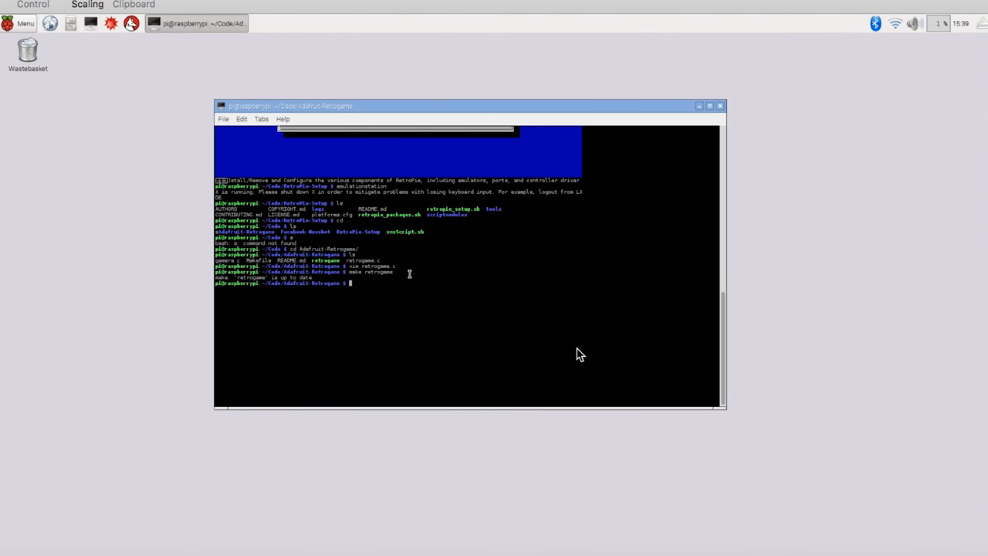
- Begin a vim /etc/ command and grab the 10-retrogame.rules path from the README to complete it
text(vim)
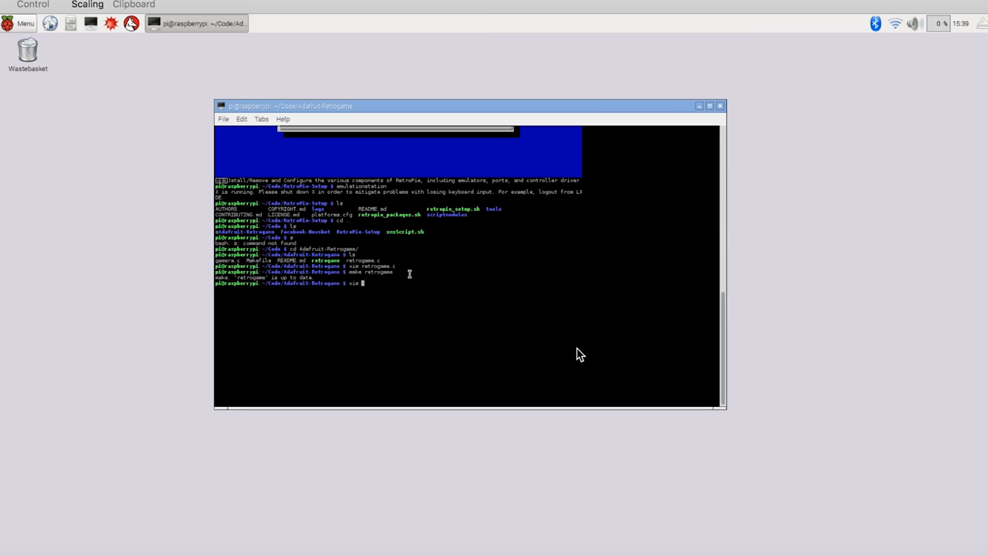
text(/etc/)
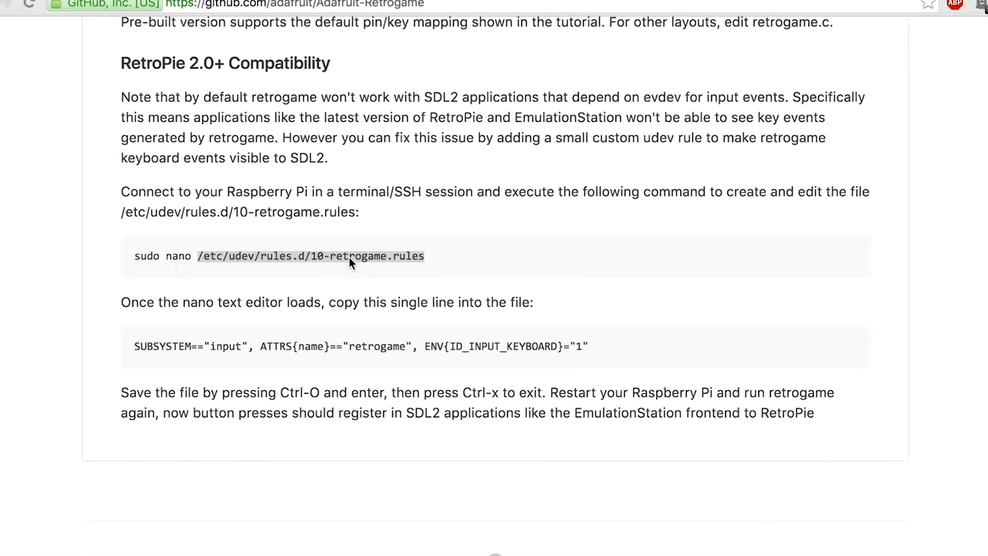
double_click(309, 256)
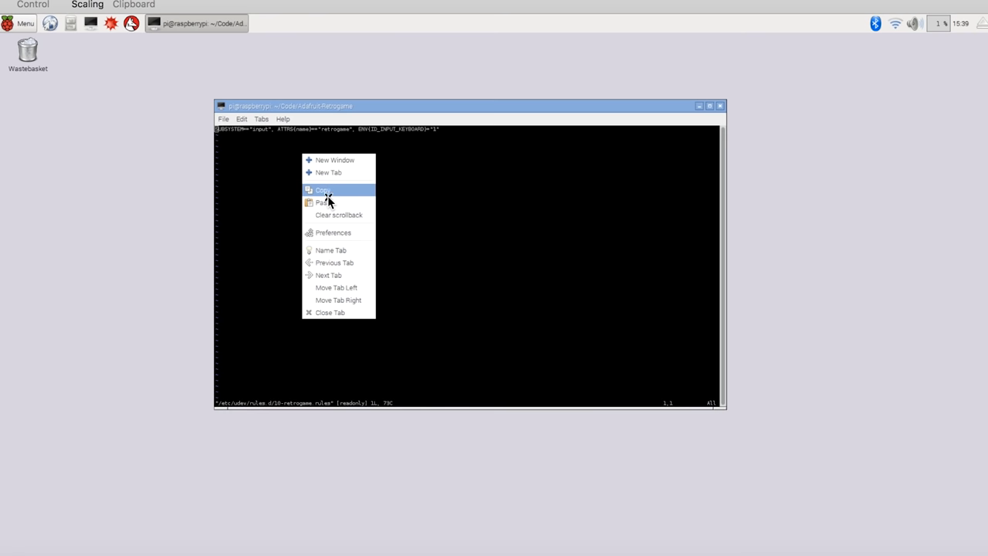
- Paste the SUBSYSTEM=="input" retrogame keyboard rule line into 10-retrogame.rules
click(498, 159)
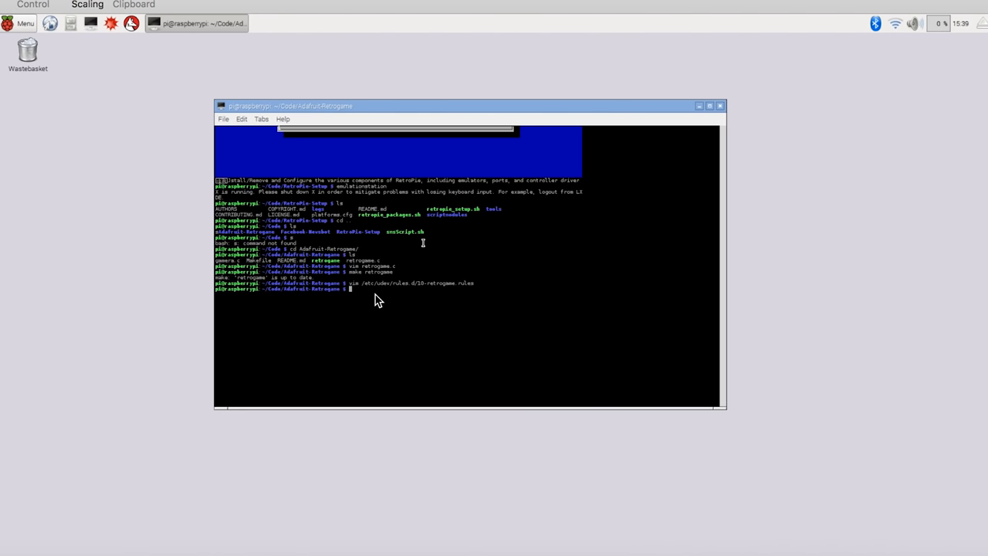
- Run sudo ./retrogame from the Adafruit-Retrogame folder
text(sudo ./retrogame)
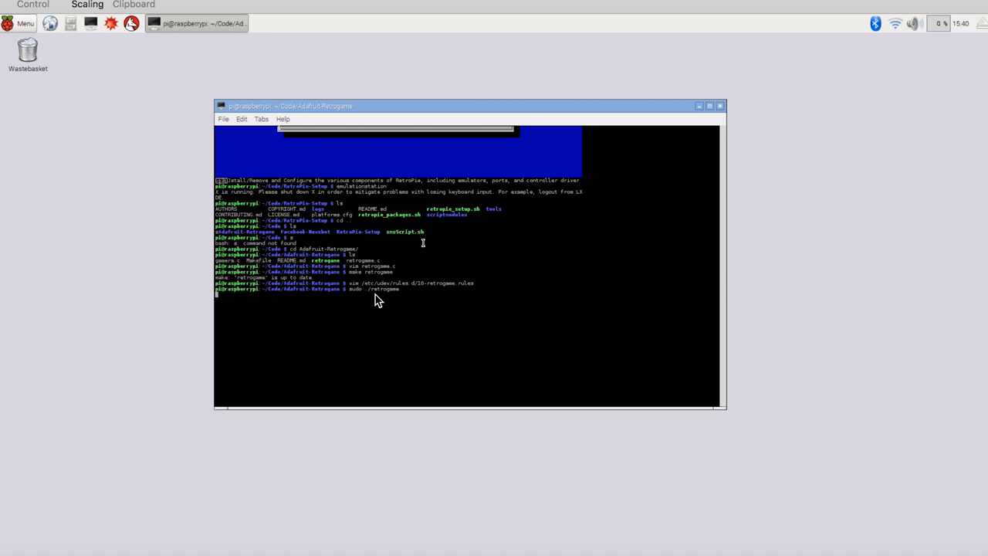
key(Return)
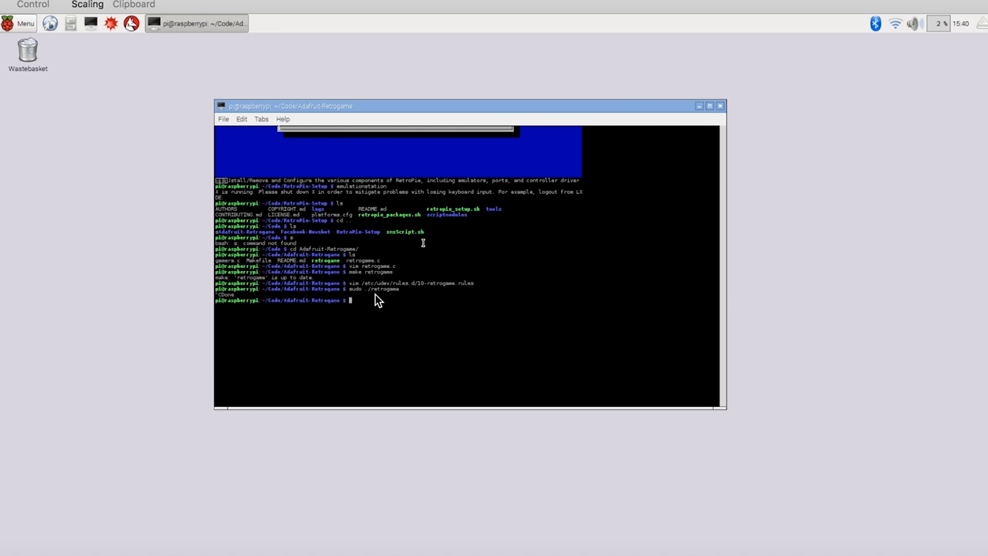
text(sudo ./retrogame)
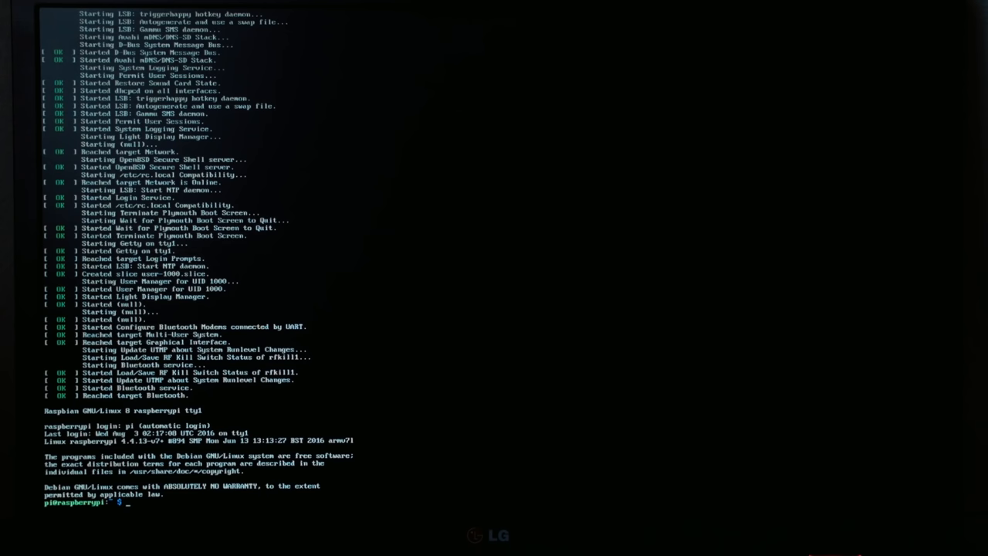
- Run sudo service lightdm stop, then launch /home/pi/Code/Adafruit-Retrogame/retrogame in the background
text(sudo)
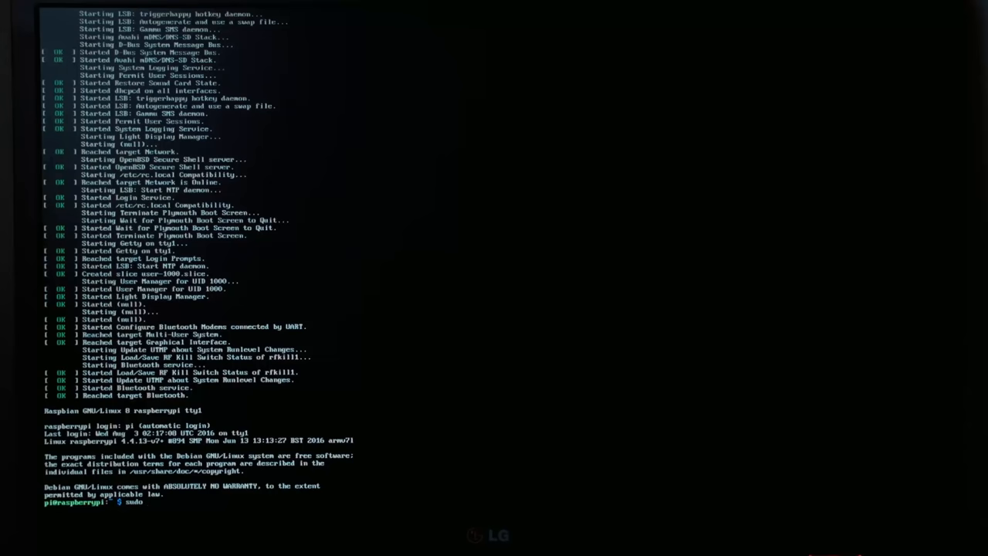
text(service l)
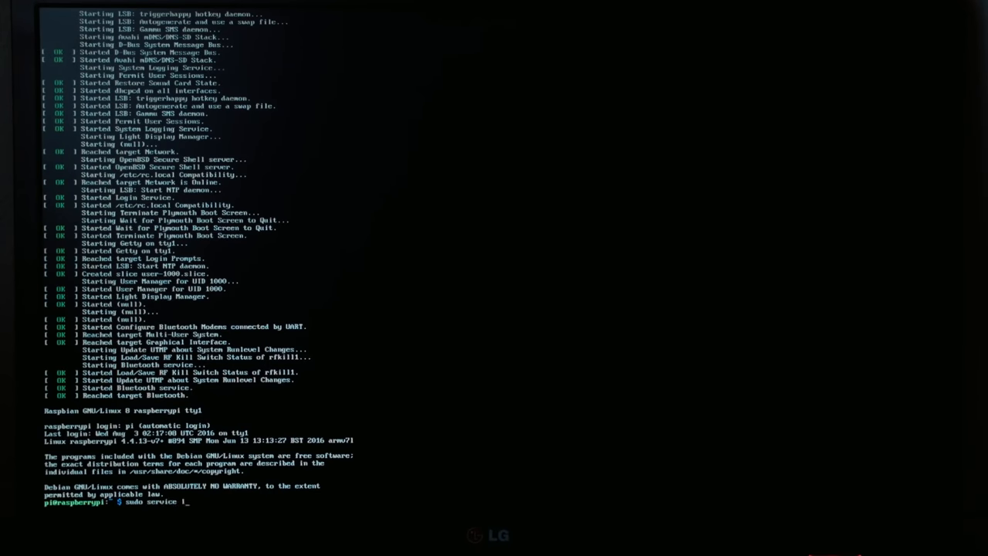
text(ightdm stop)
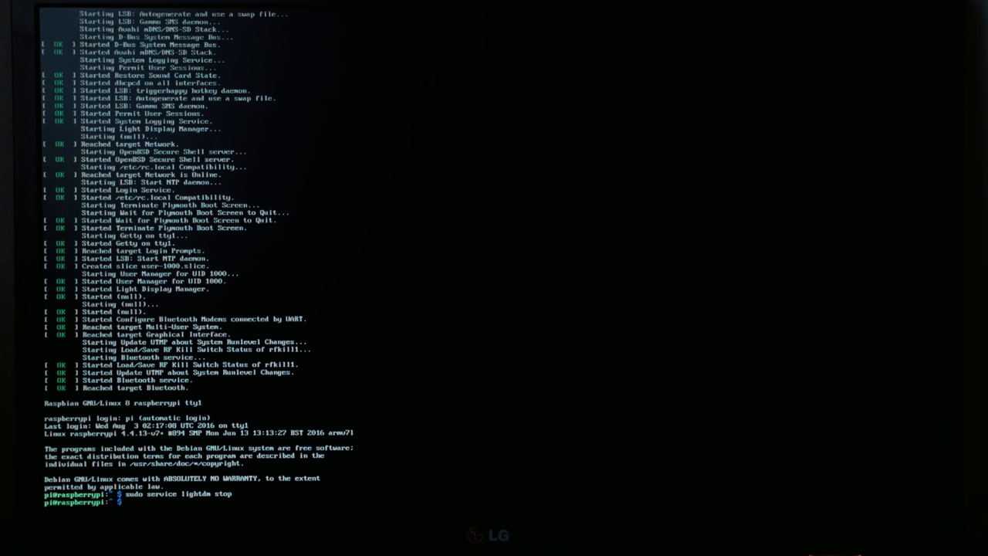
text(/home/pi/Code/Adafruit-Retrogame/retrogame &)
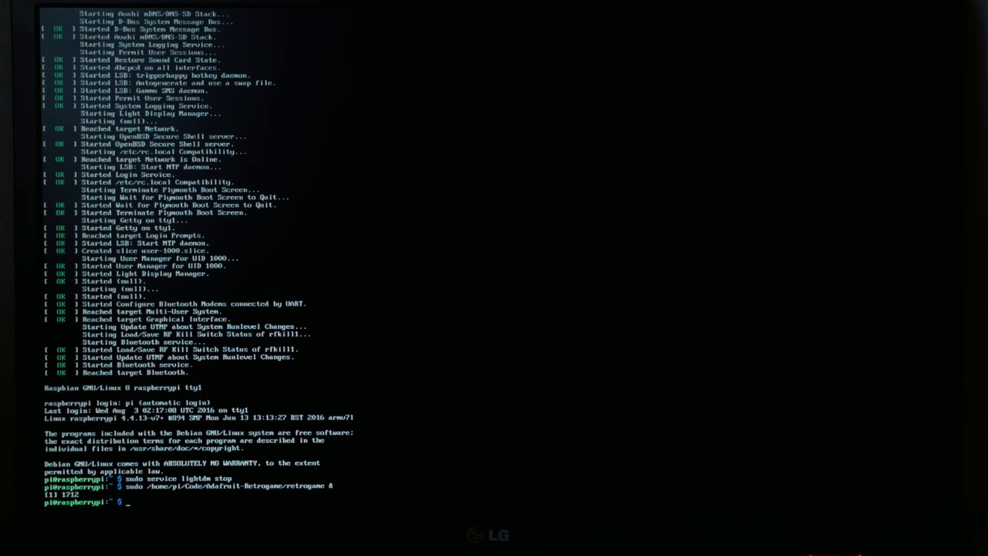
- Launch emulationstation from the console prompt
text(emul)
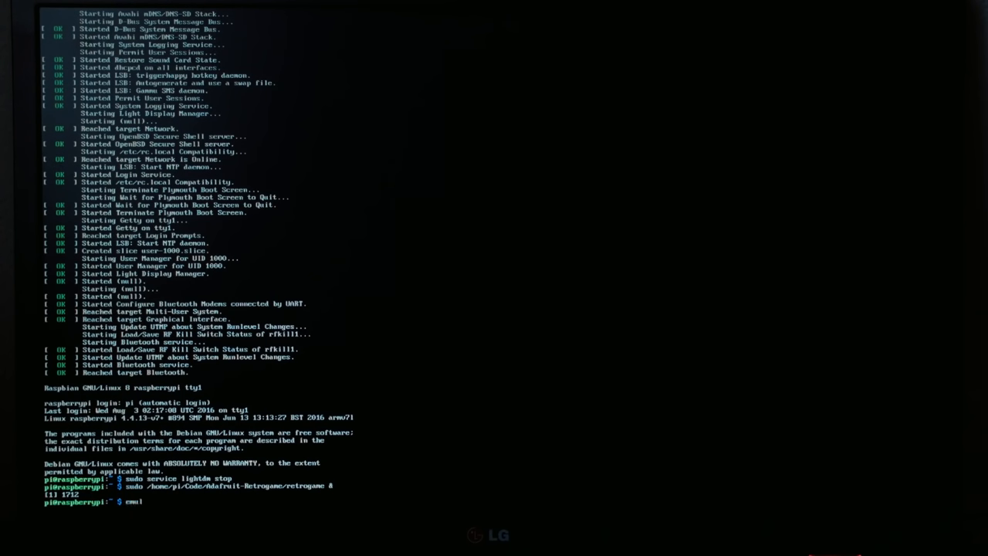
text(ation)
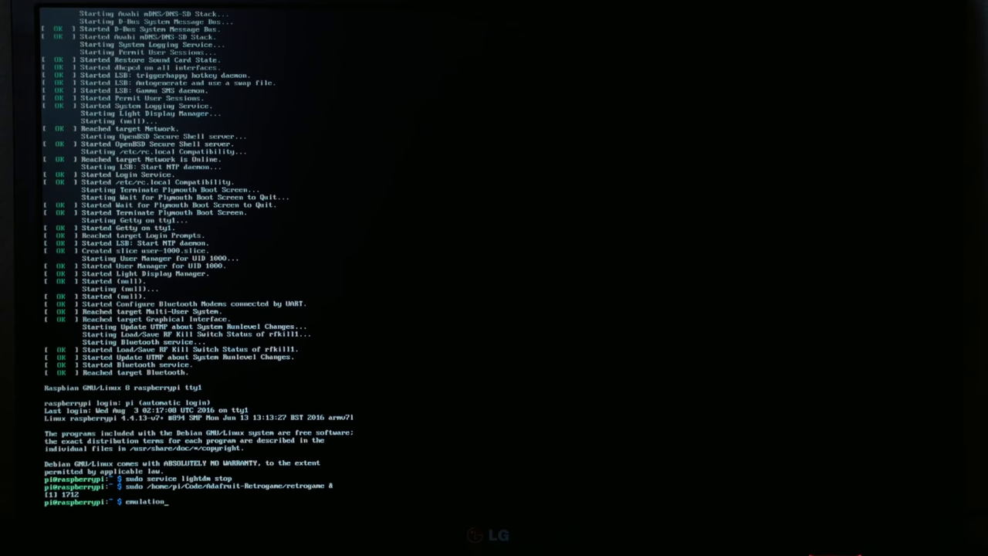
text(tt)
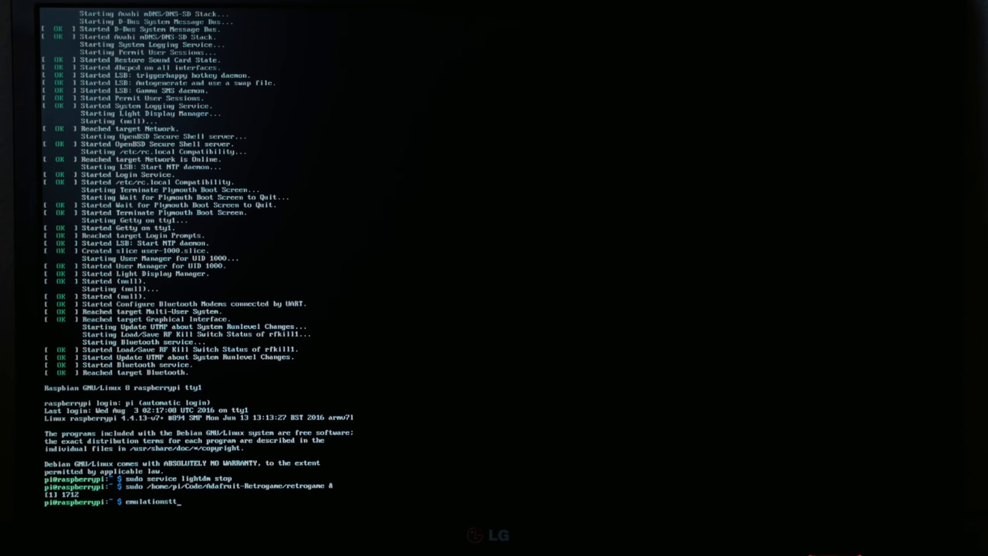
text(tio)
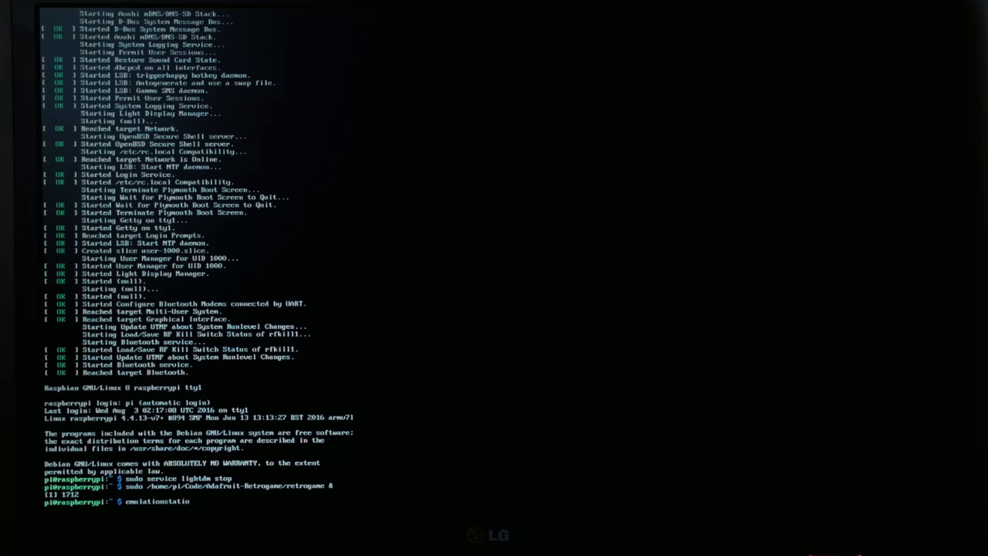
key(enter)
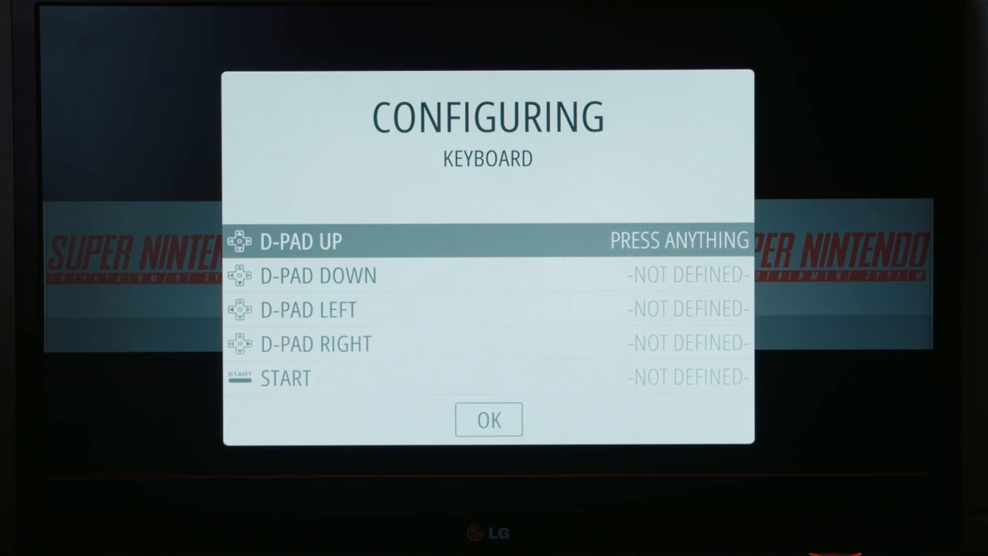
- Map D-PAD UP to the Left key in the Configuring Keyboard dialog
key(left)
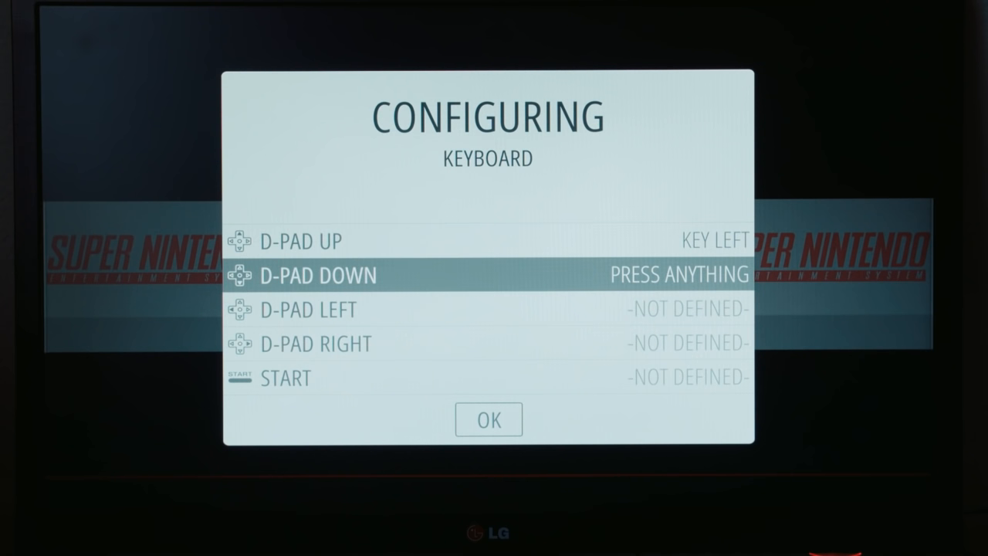